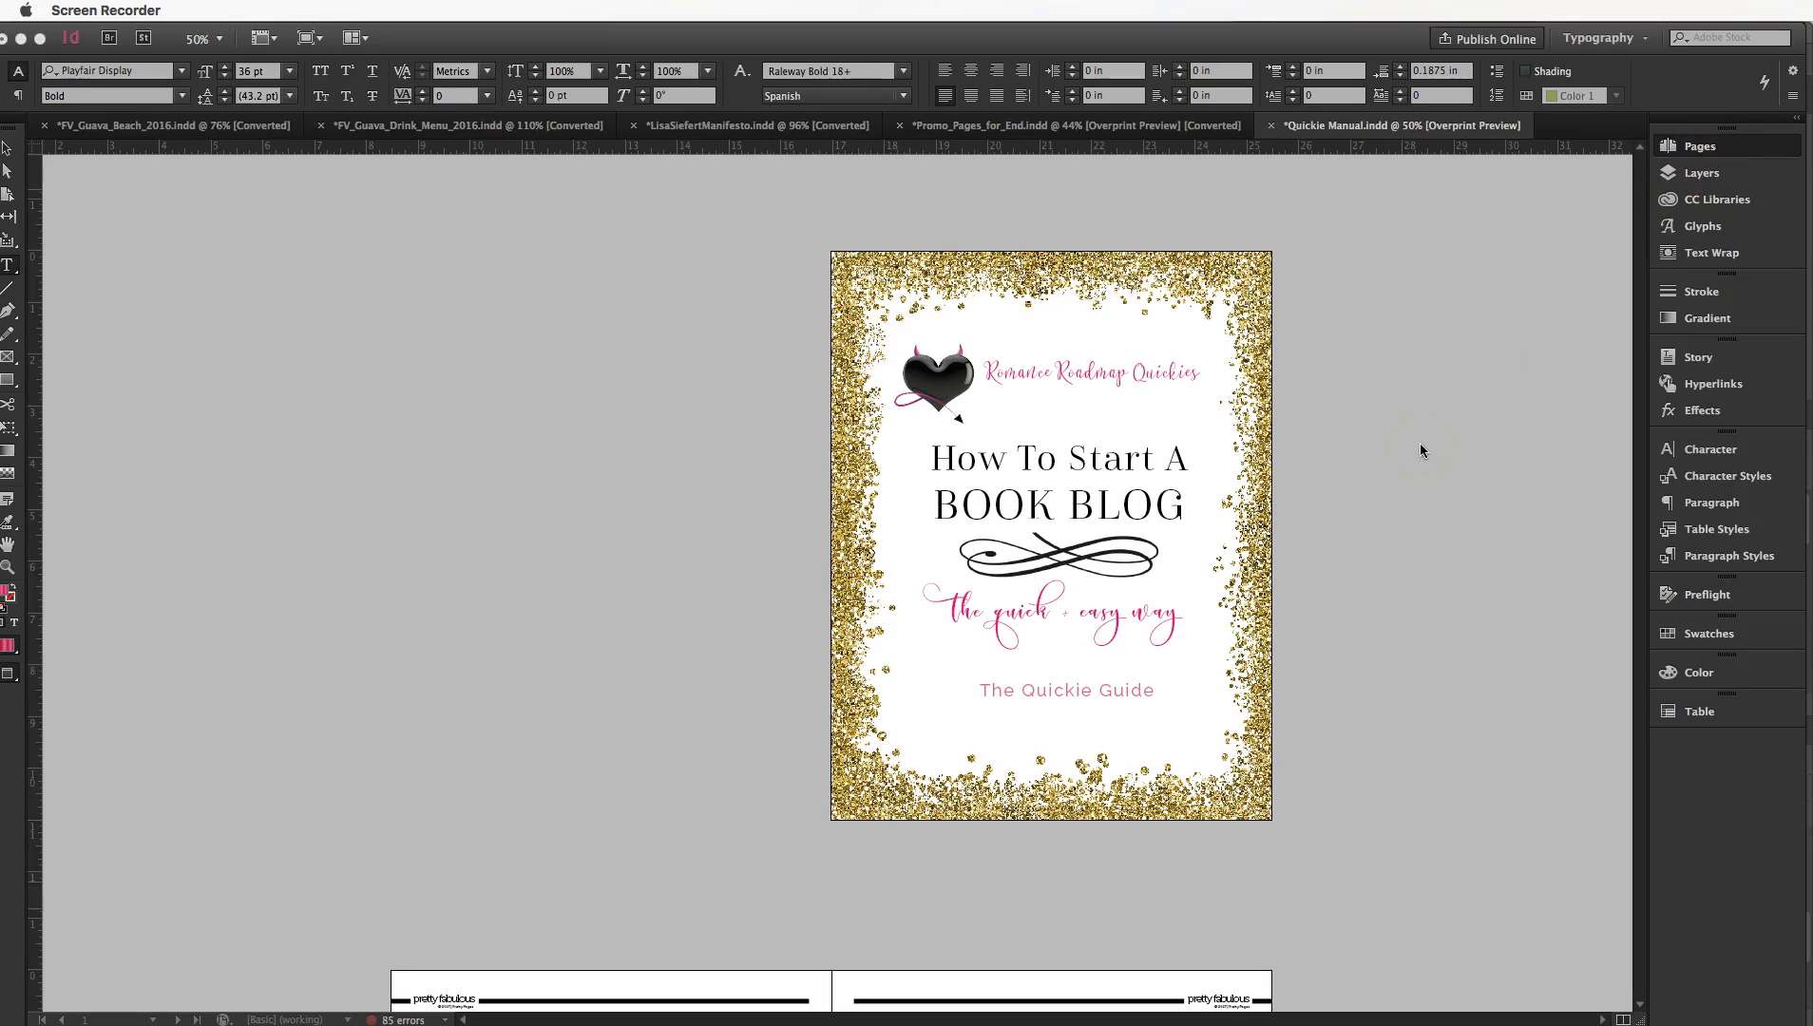
mouse_move(1420, 451)
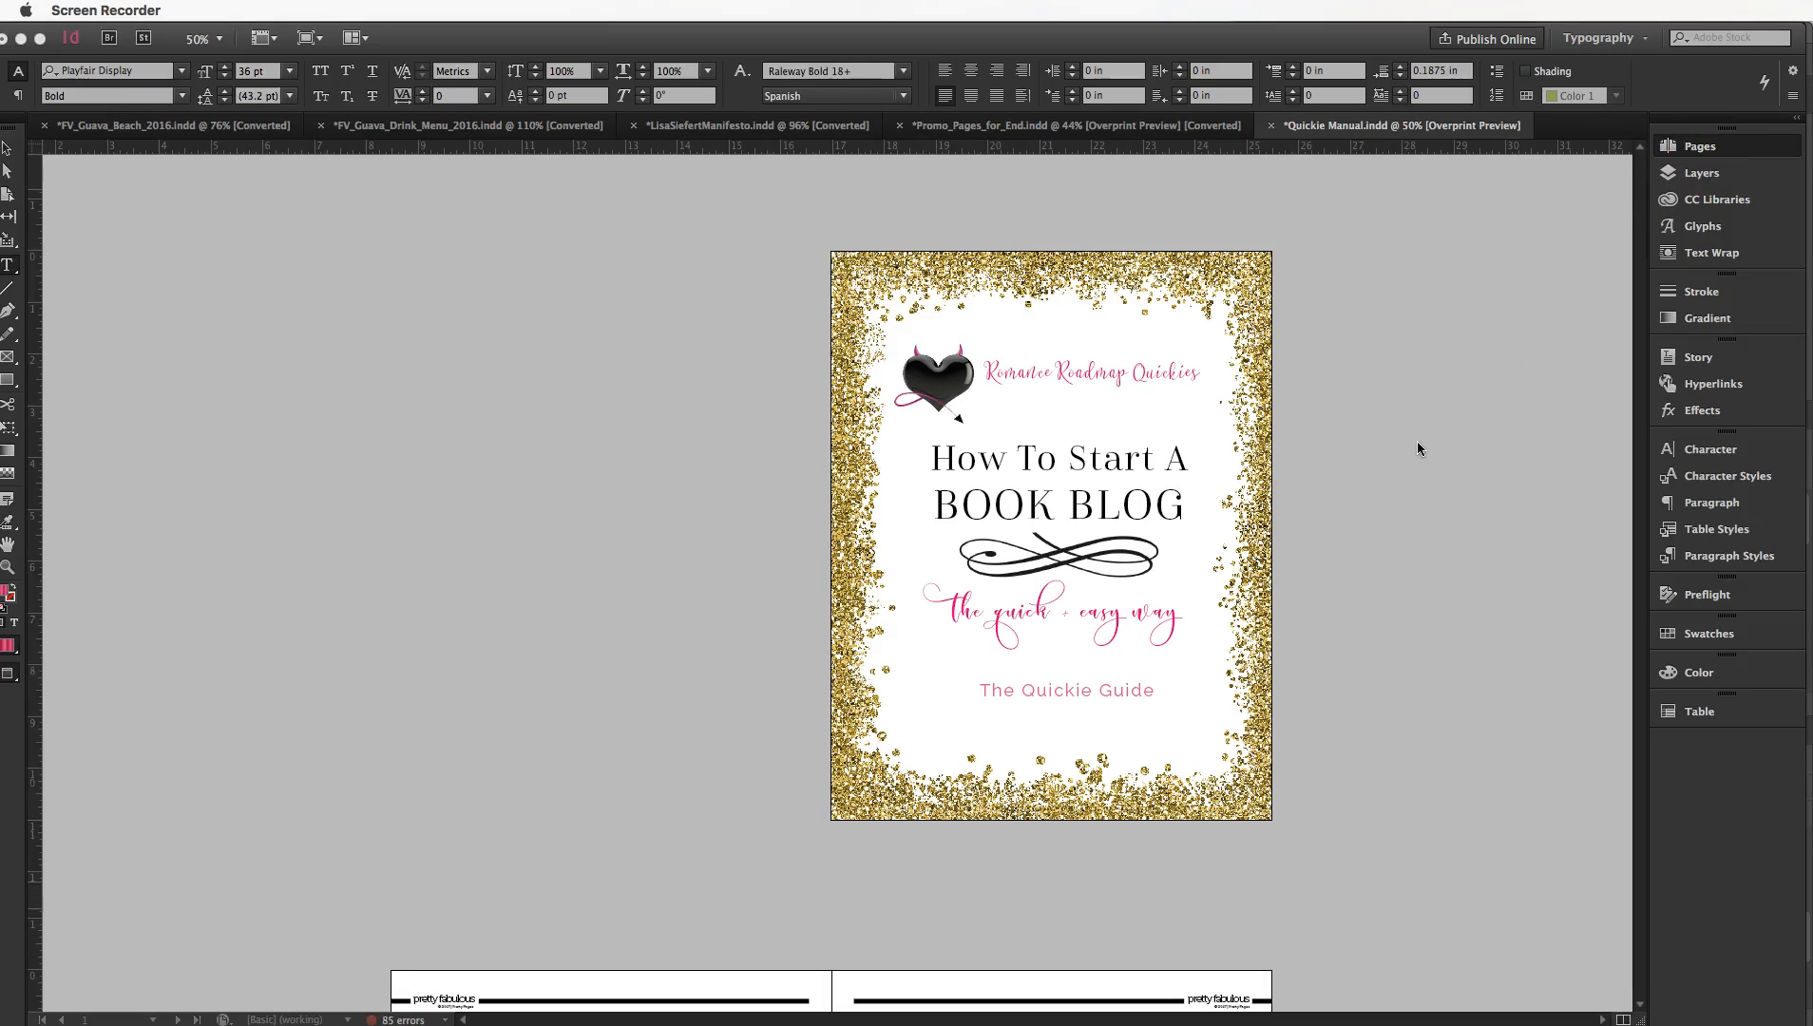
Step: Expand the Pages panel to show thumbnails of the manual's 28 pages in 15 spreads
left_click(1698, 146)
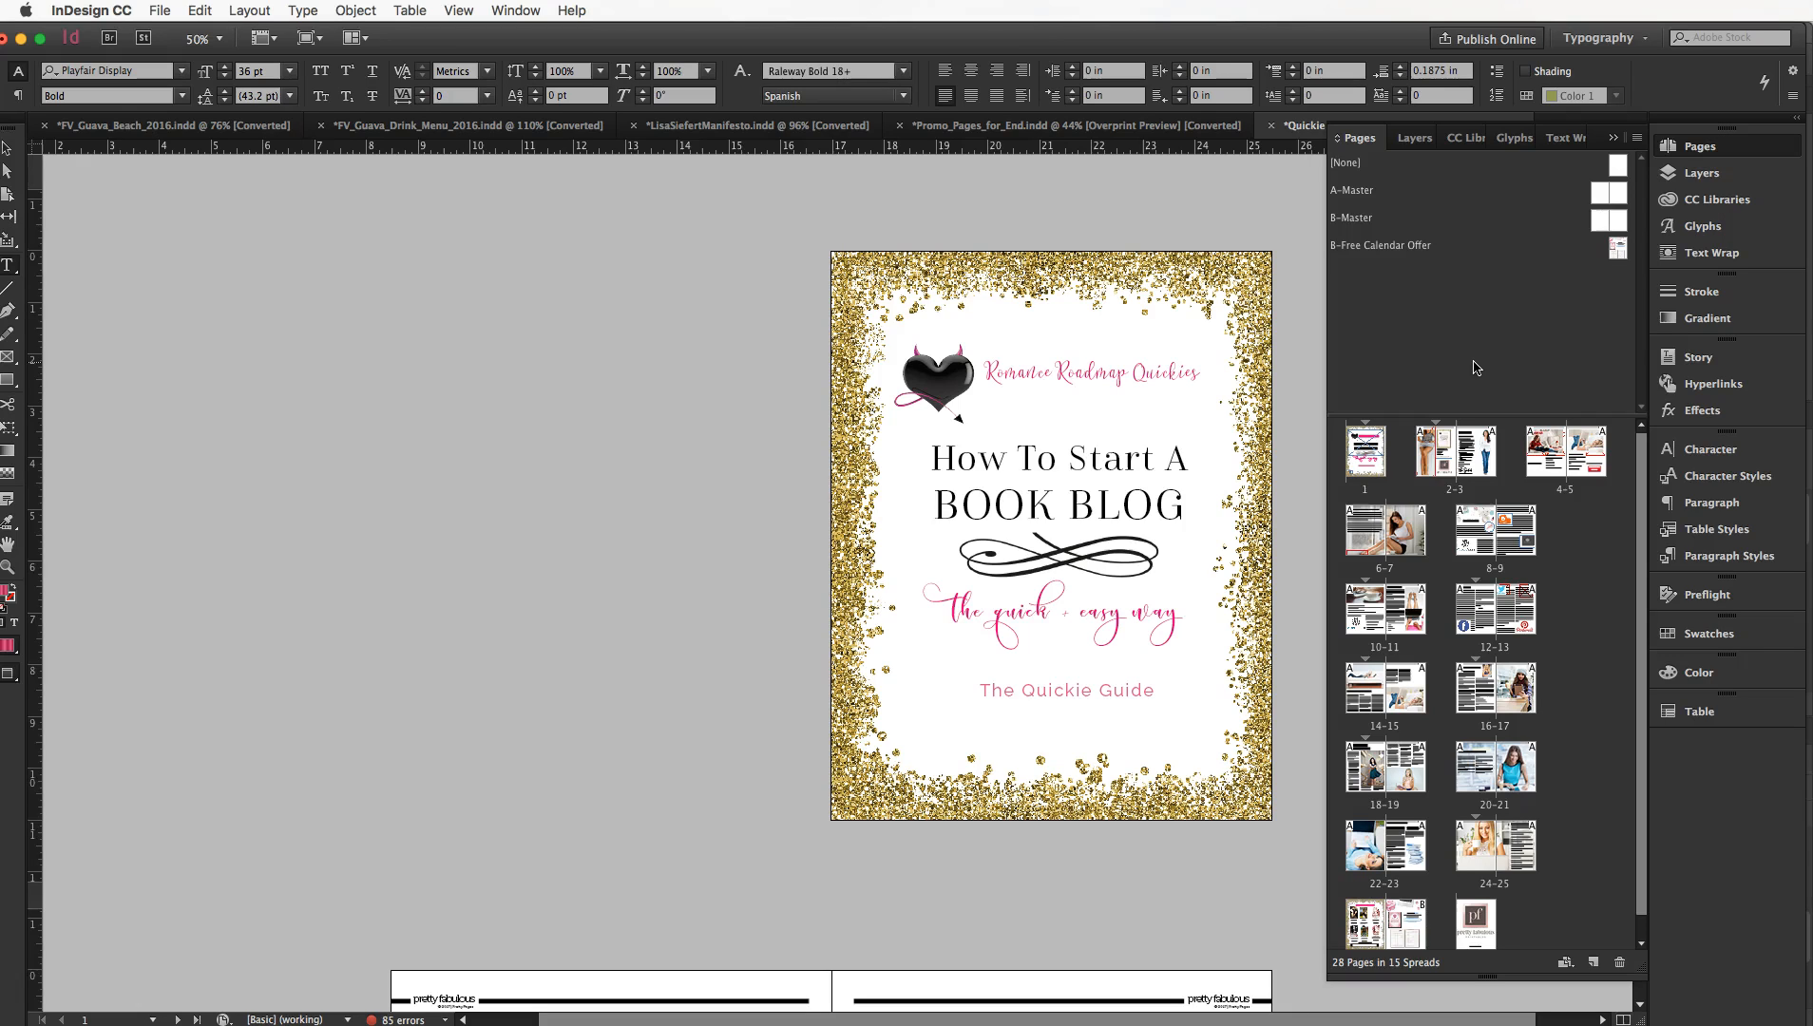
mouse_move(1630, 356)
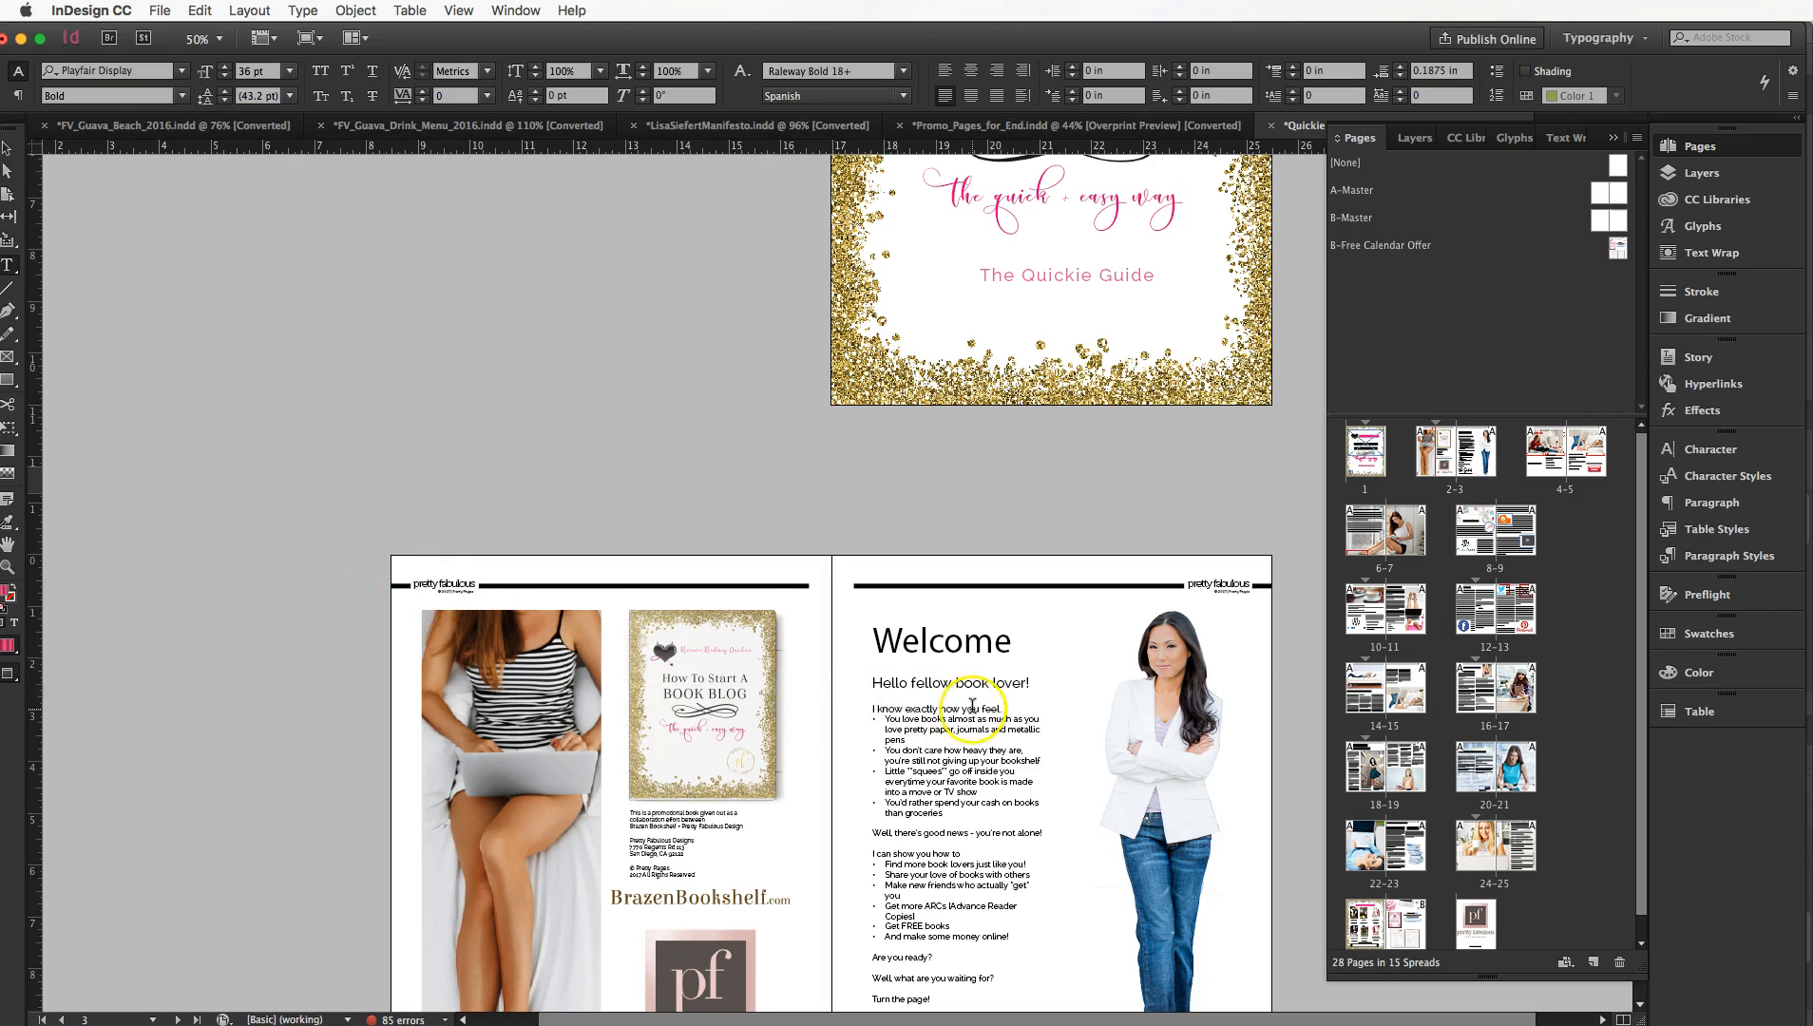
Step: Scroll from the Welcome spread through Content and the blog intro to 01 Platform Setup
scroll("down", 3)
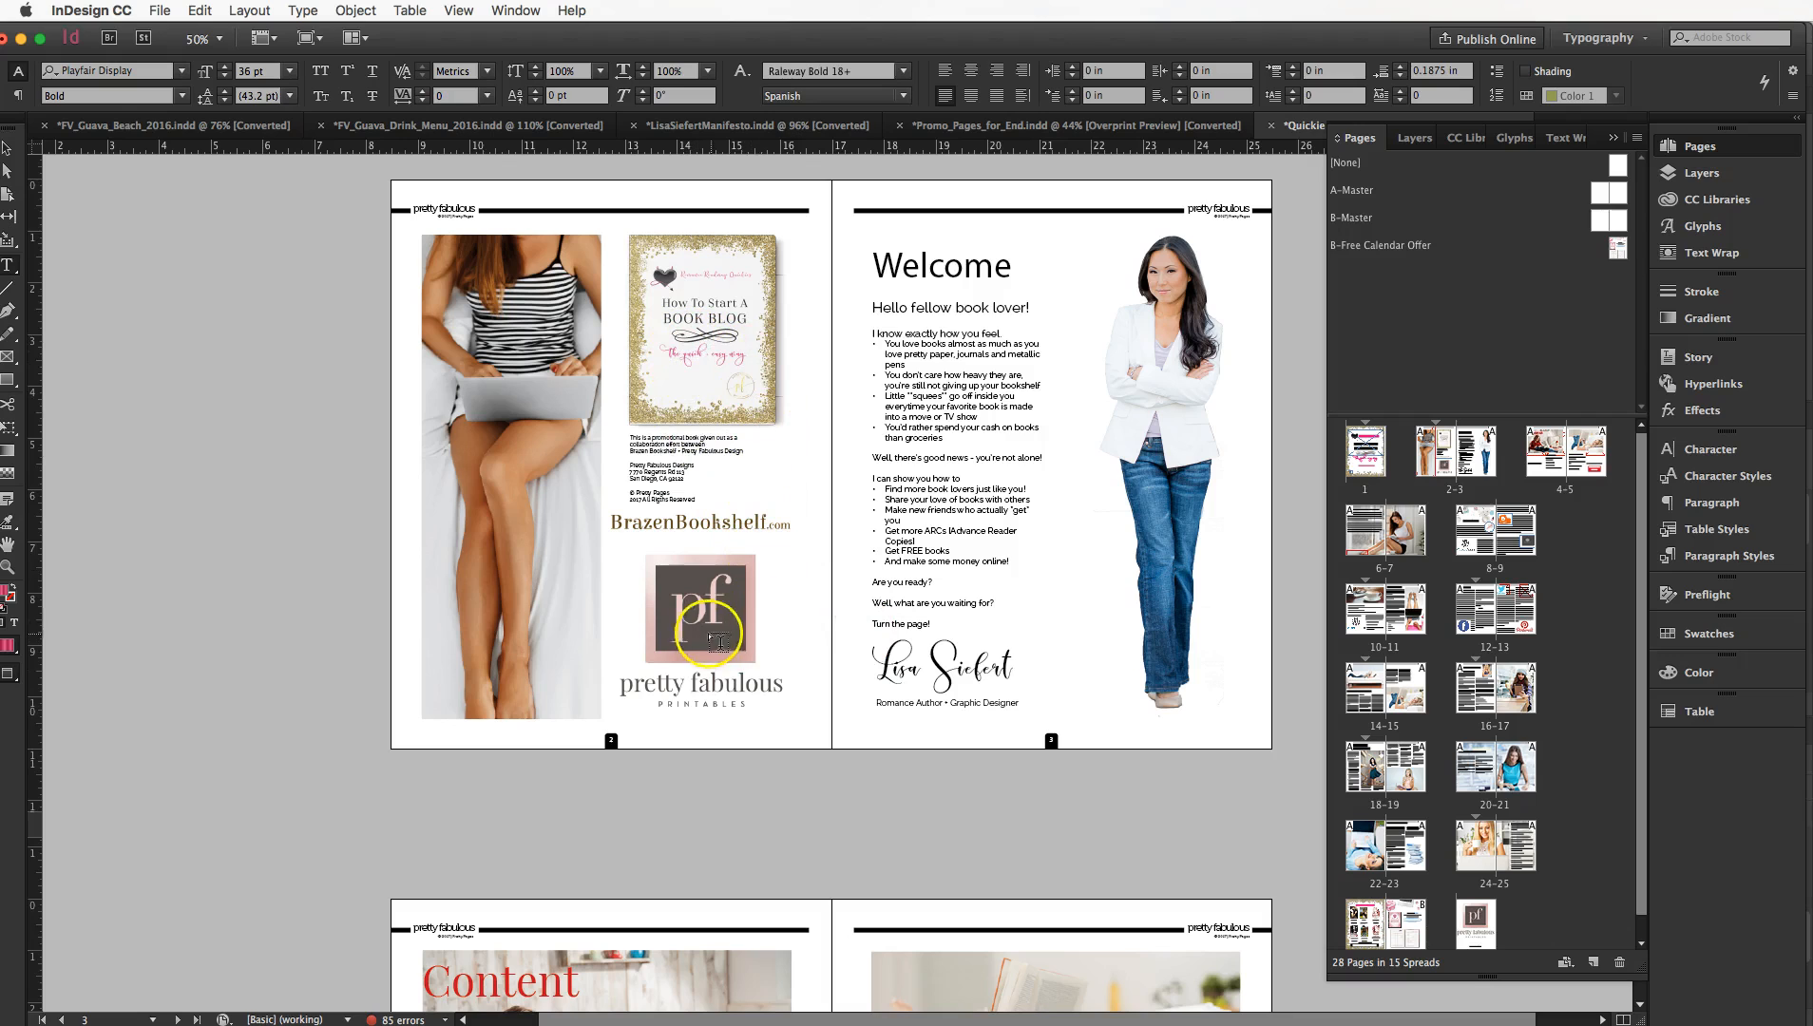
scroll("down", 3)
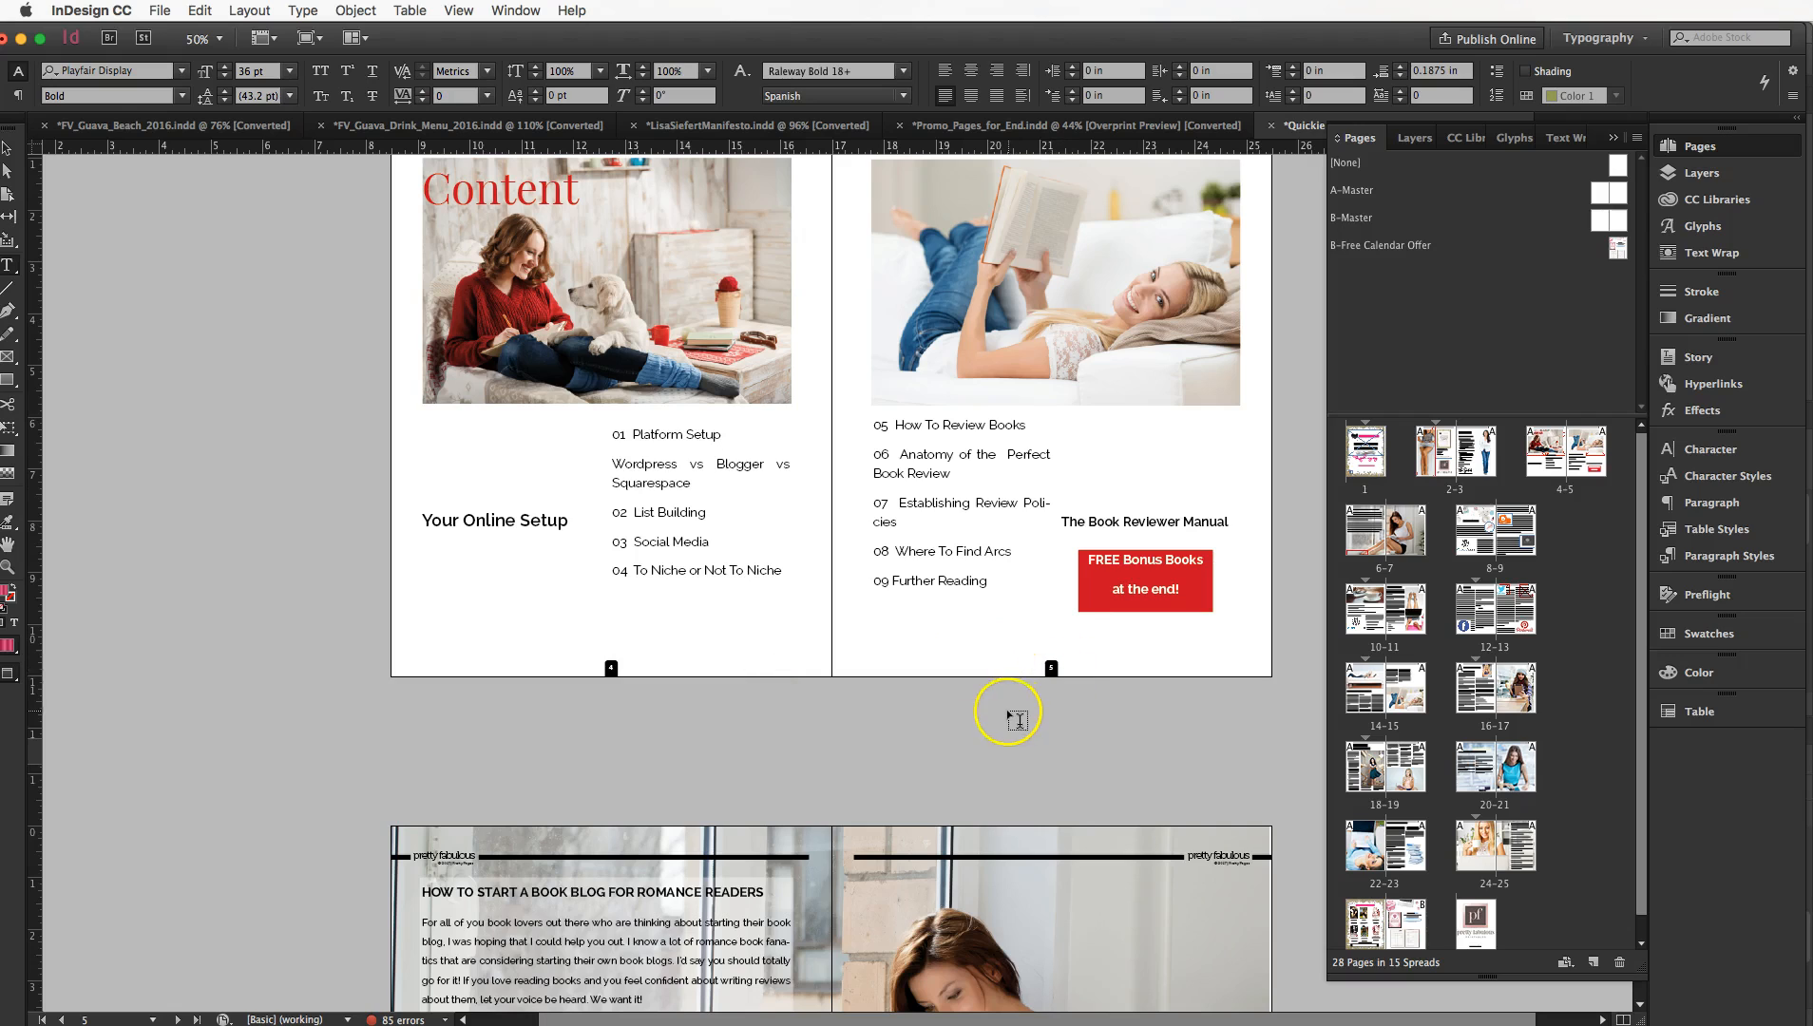
scroll("down", 3)
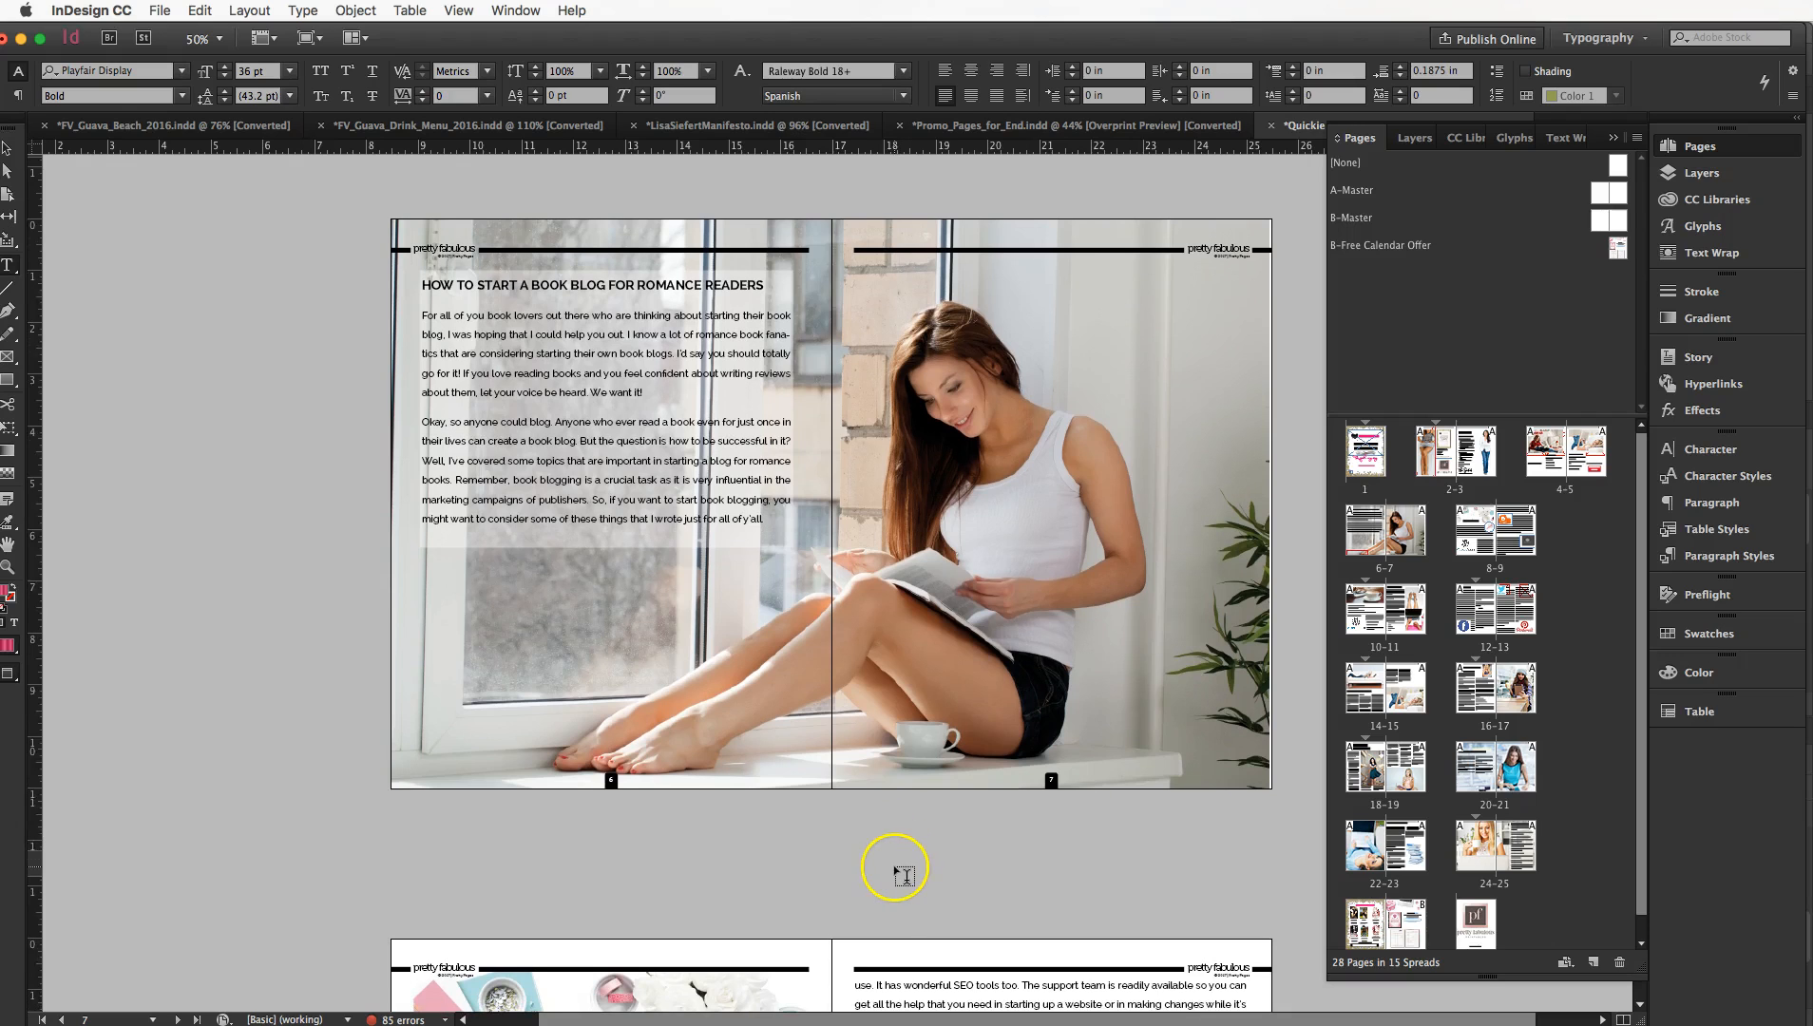
scroll("down", 3)
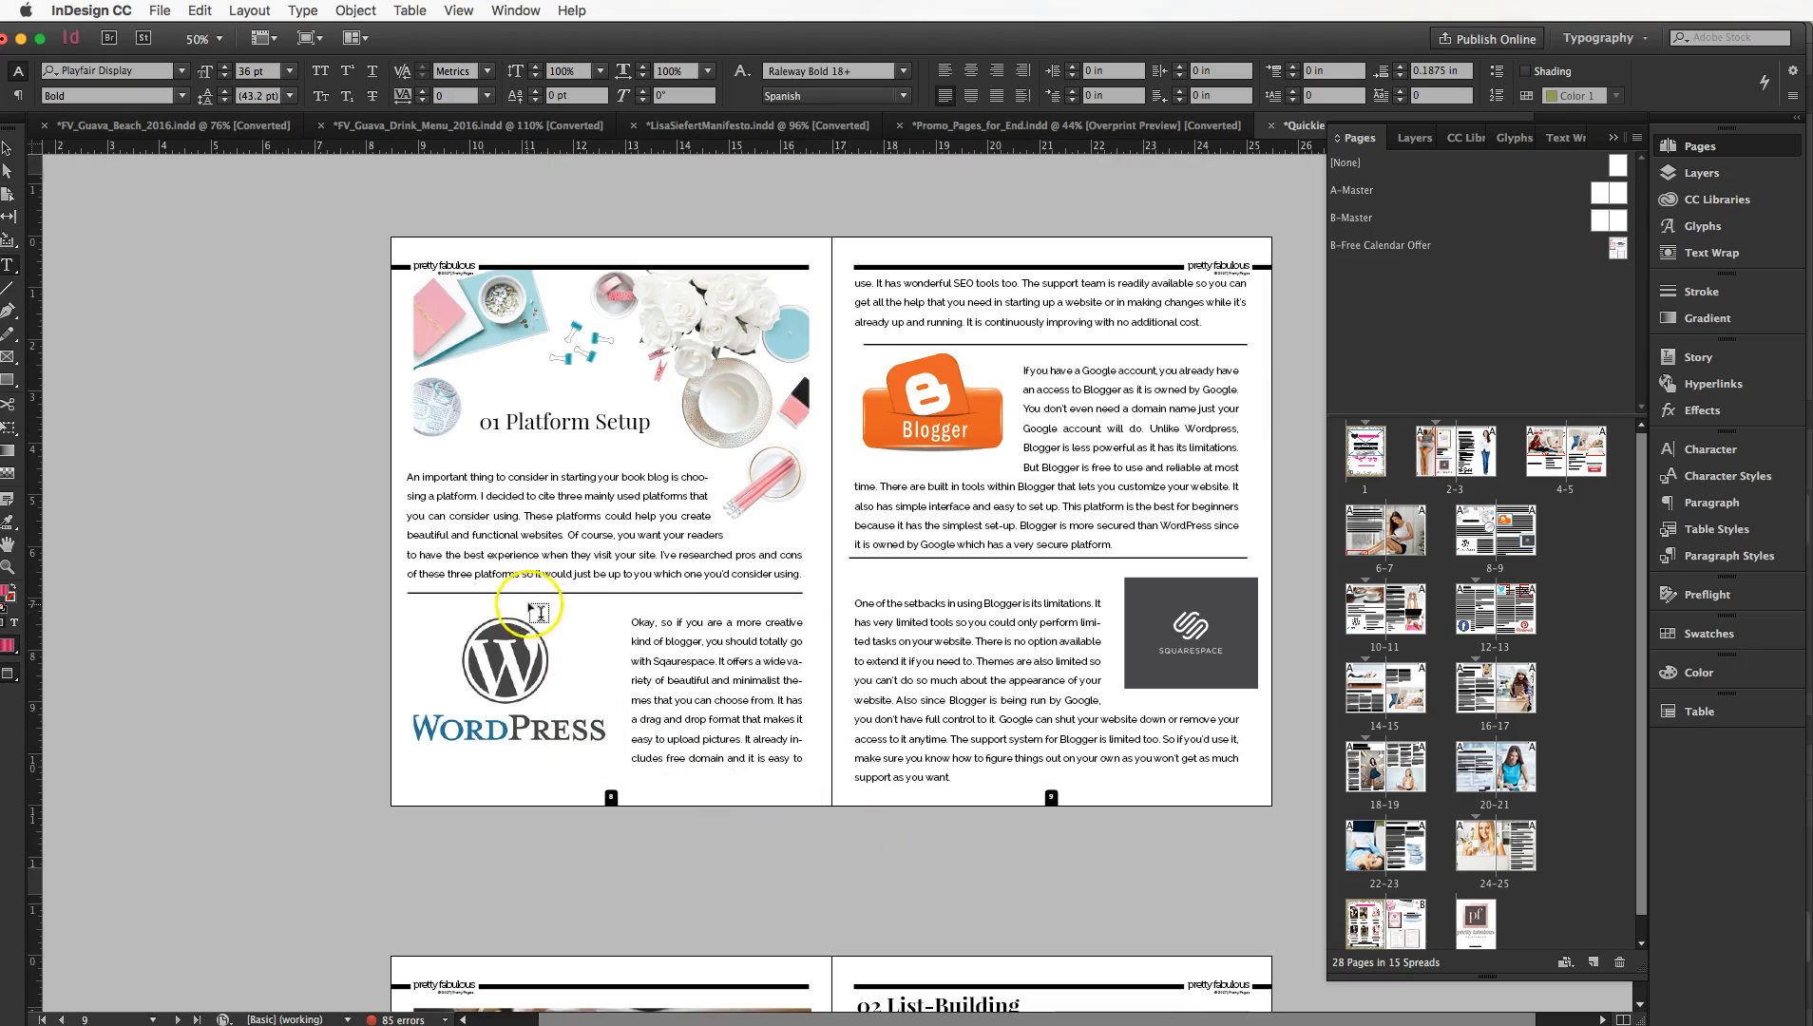
mouse_move(578, 517)
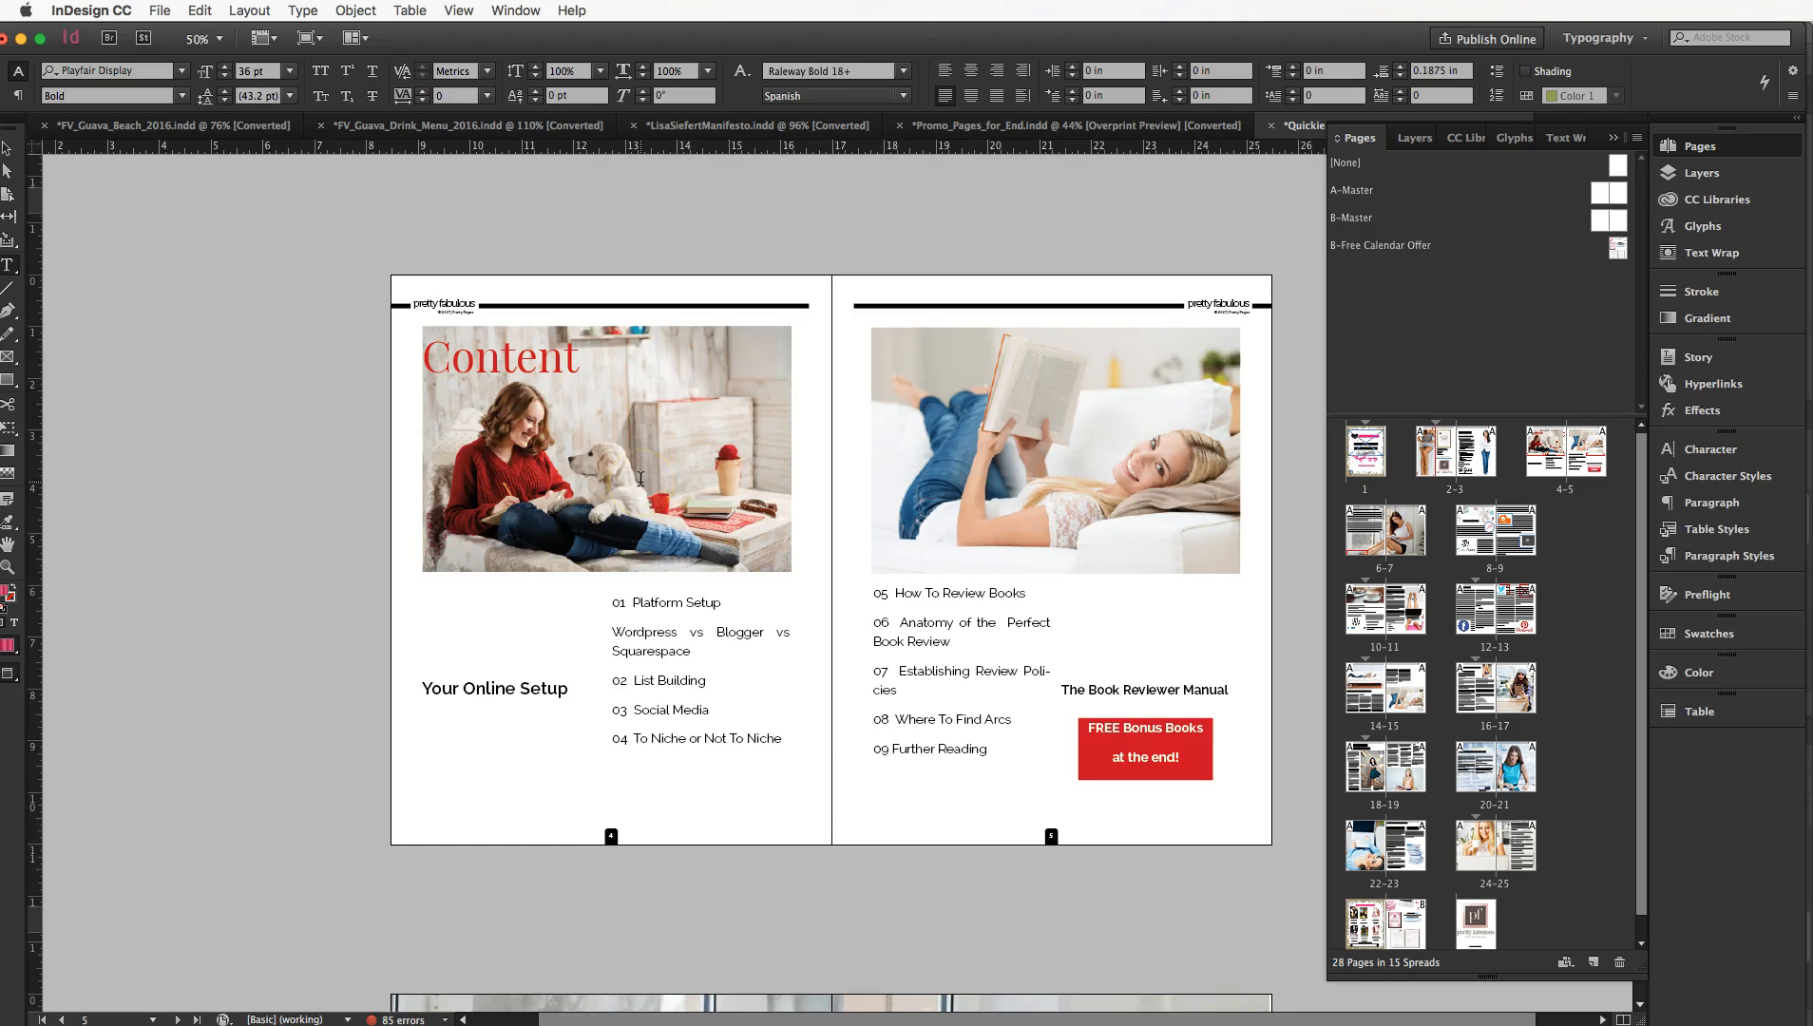
Step: Scroll past List-Building, Social Media, Niche, Review Books and Anatomy spreads to 09 Further Reading
scroll("down", 3)
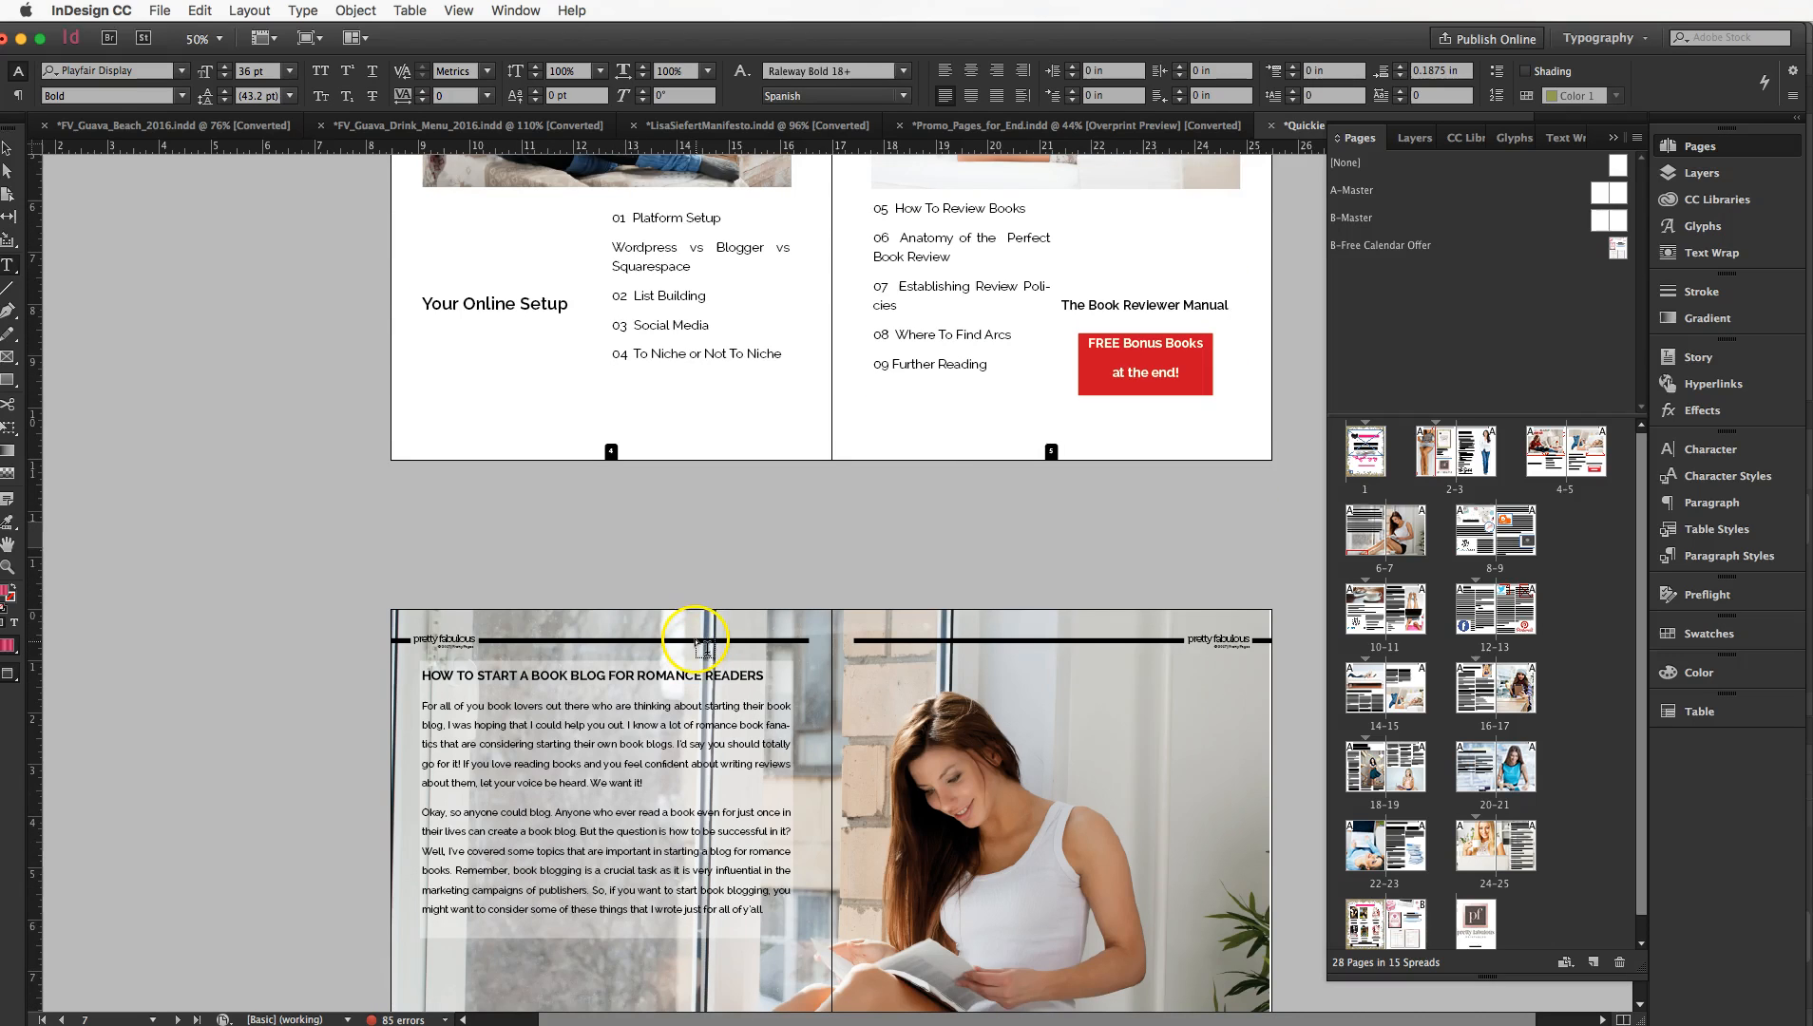
scroll("down", 3)
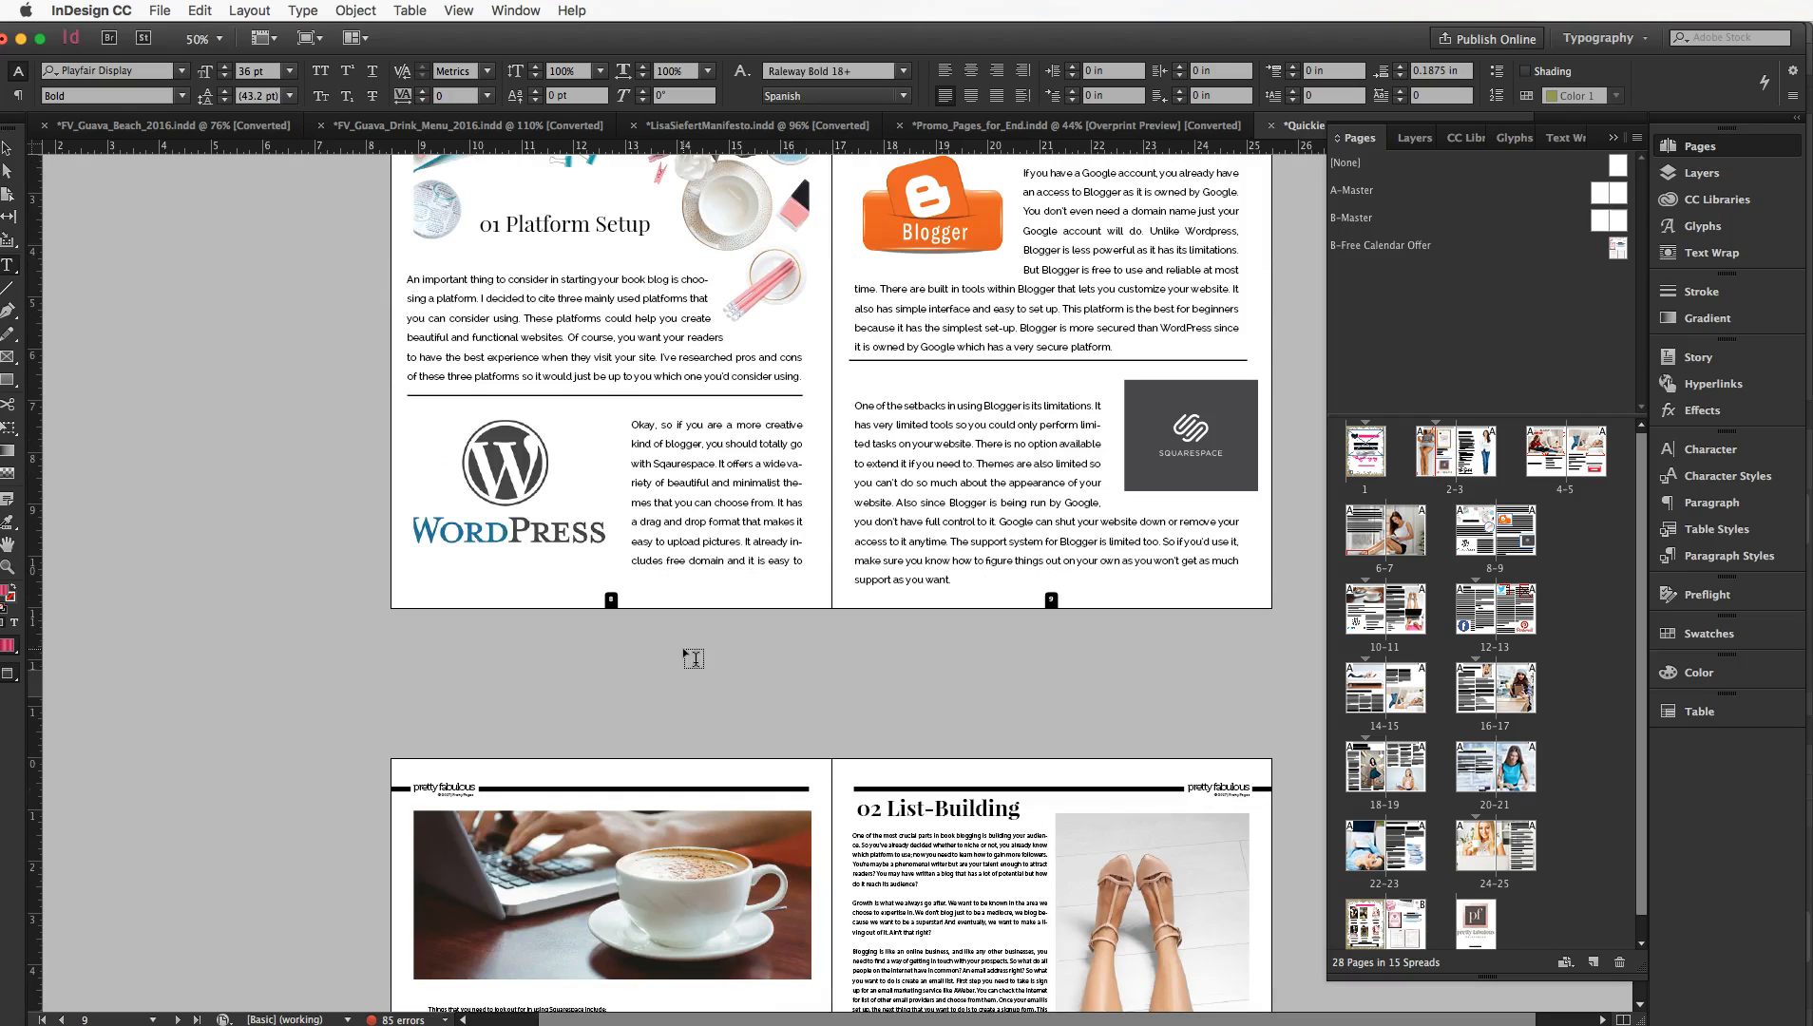
scroll("down", 3)
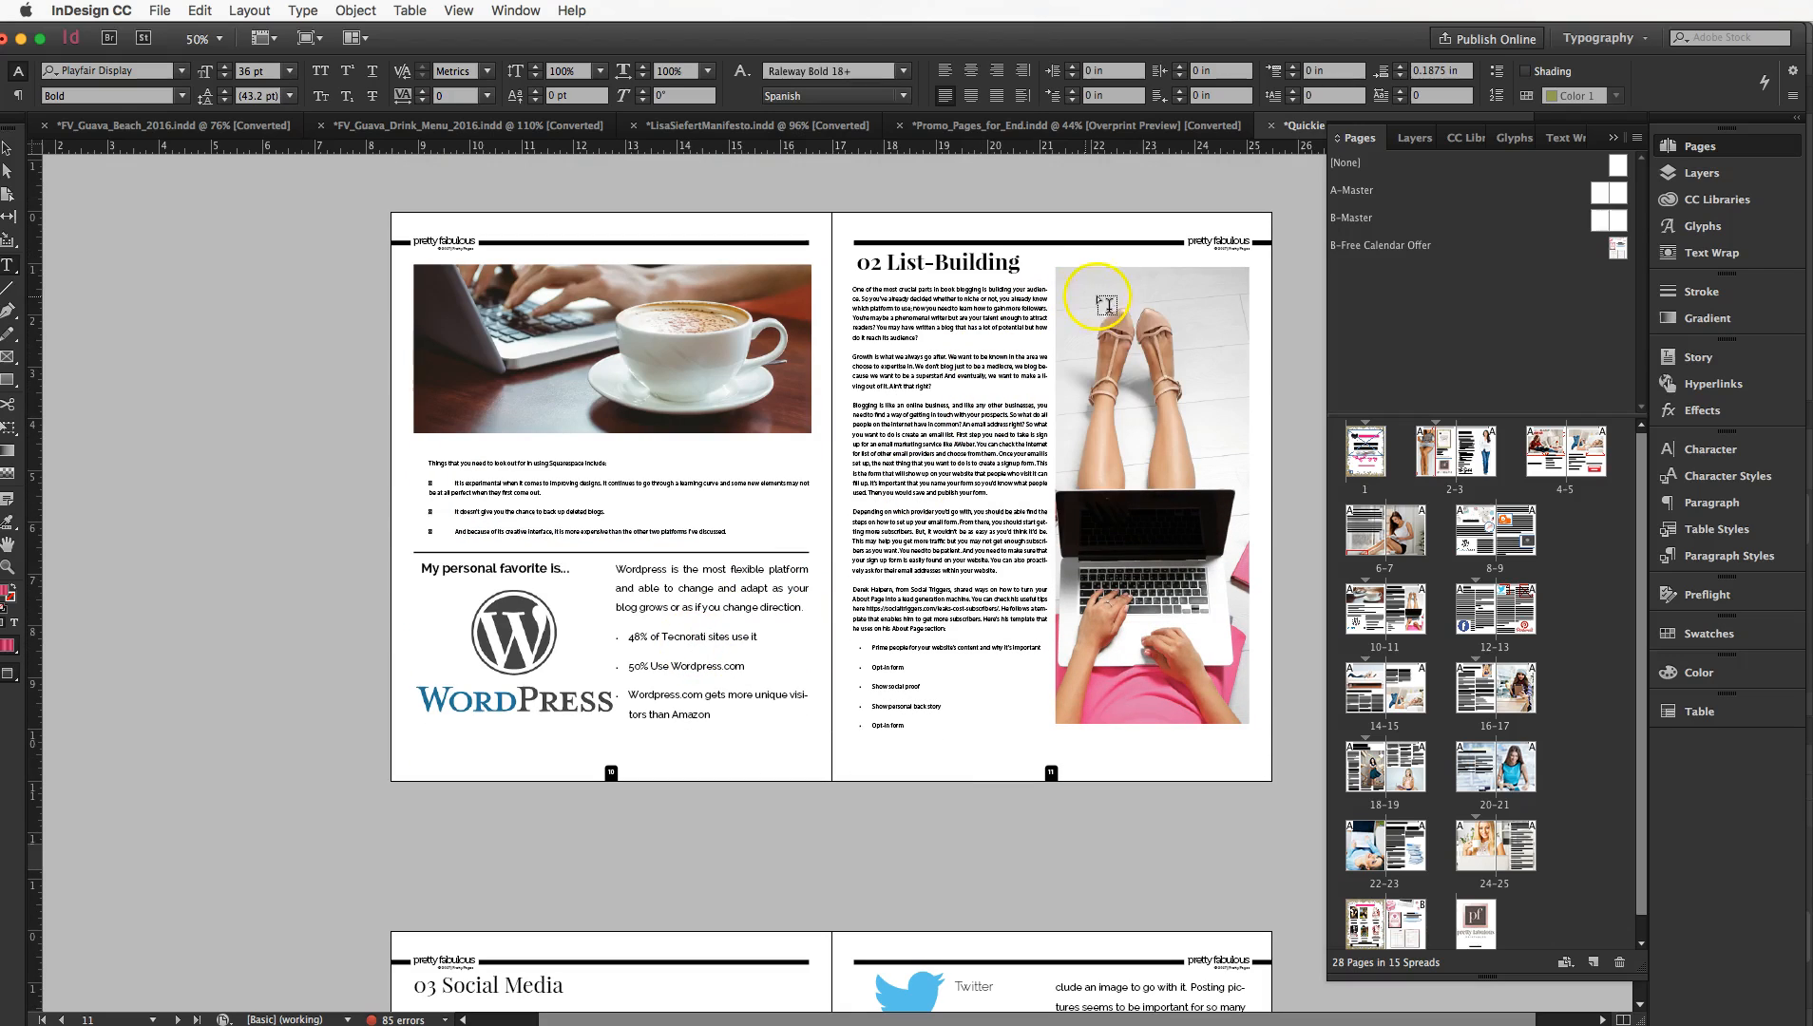
scroll("down", 3)
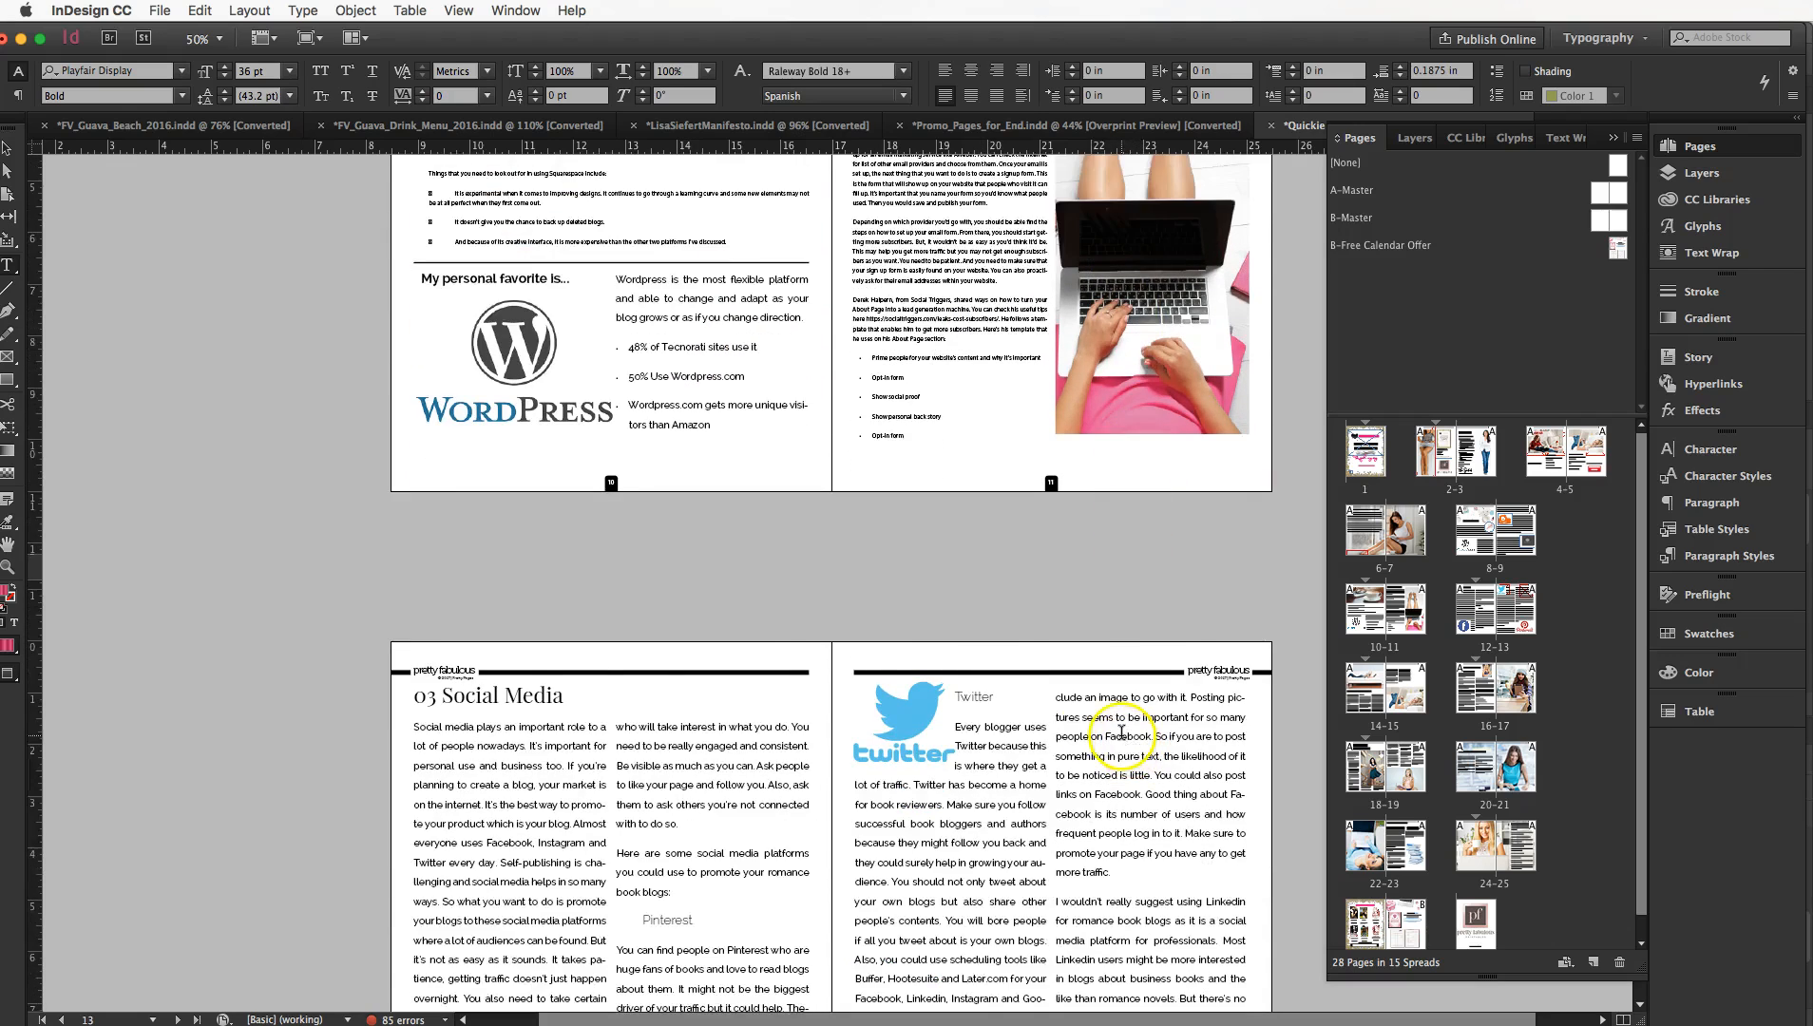
scroll("down", 3)
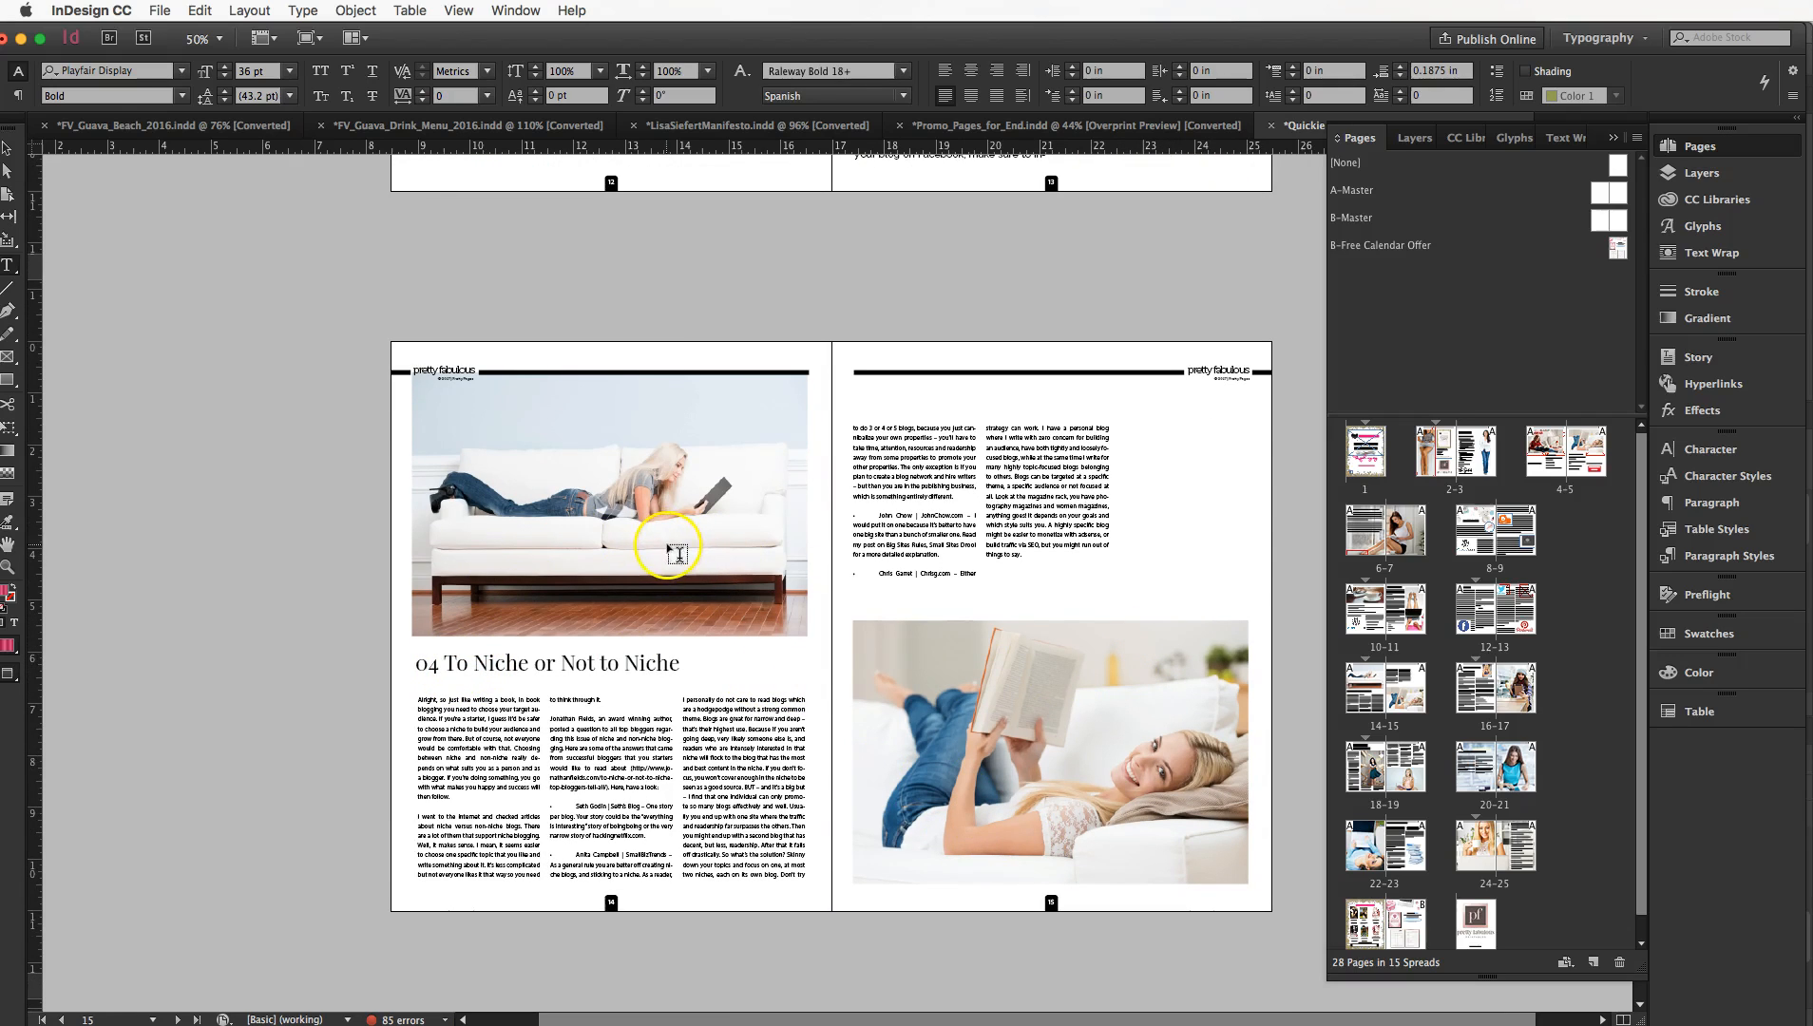
mouse_move(1121, 854)
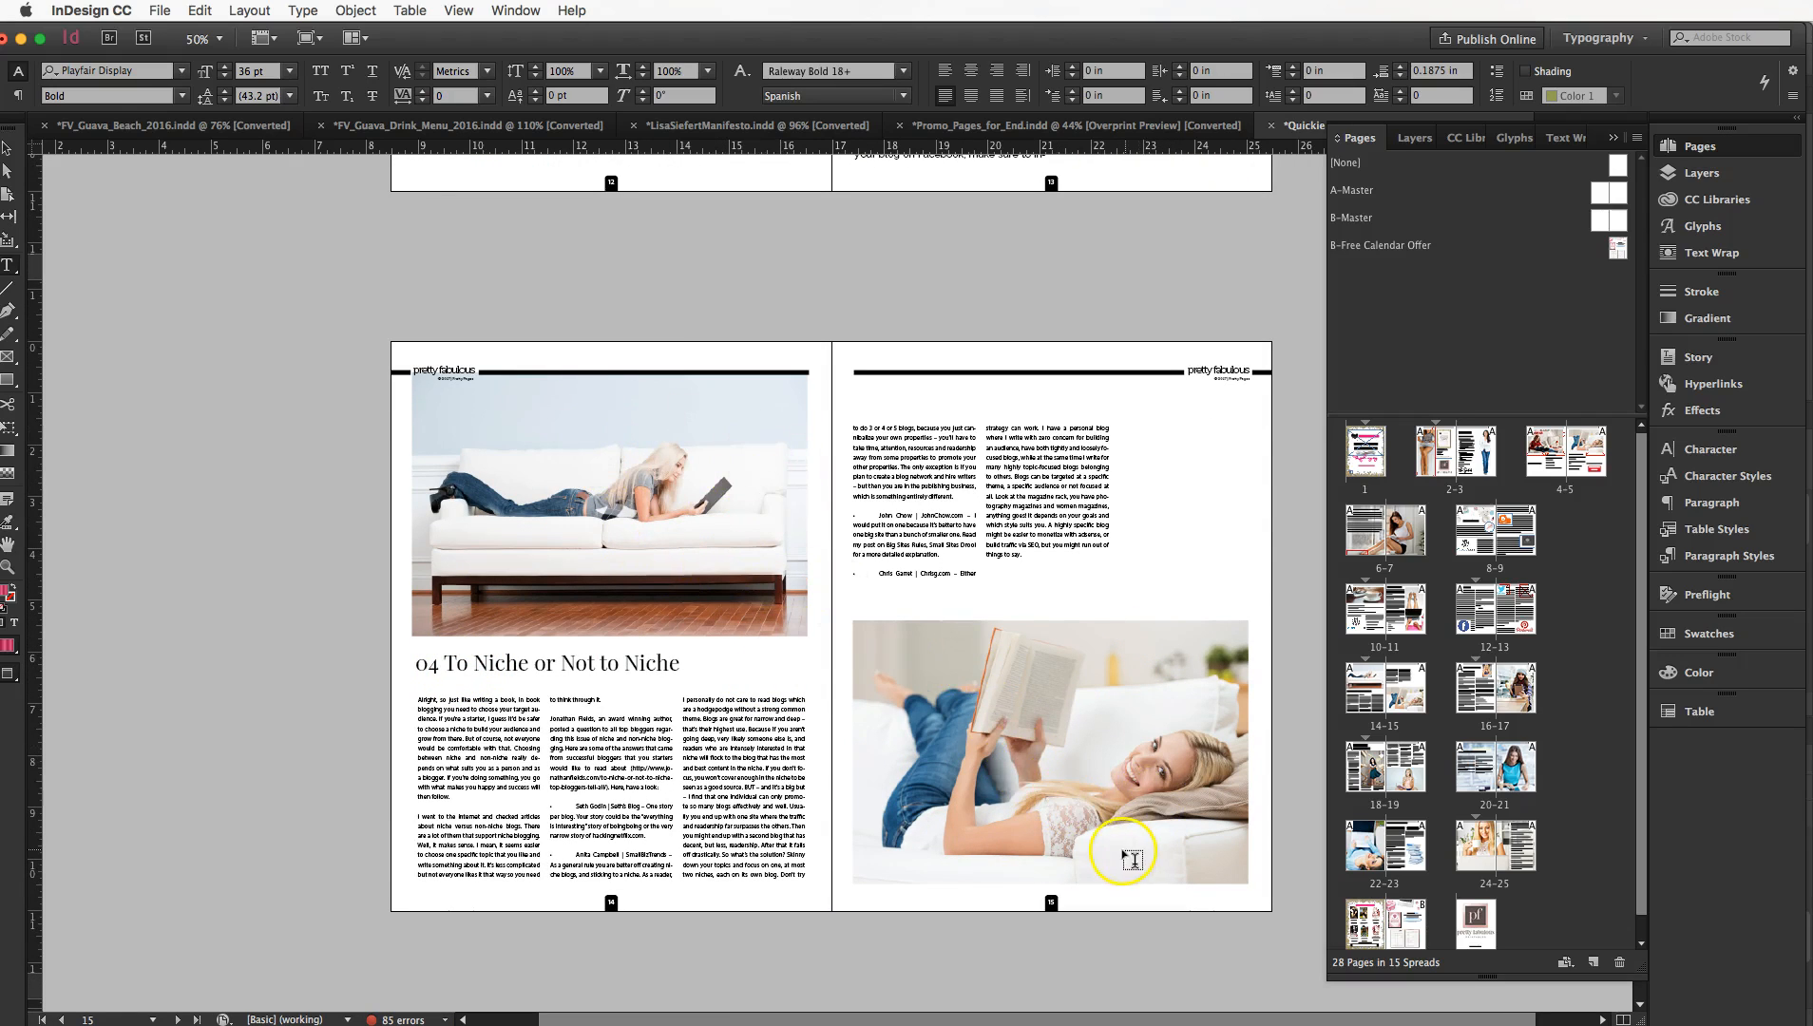
mouse_move(1145, 827)
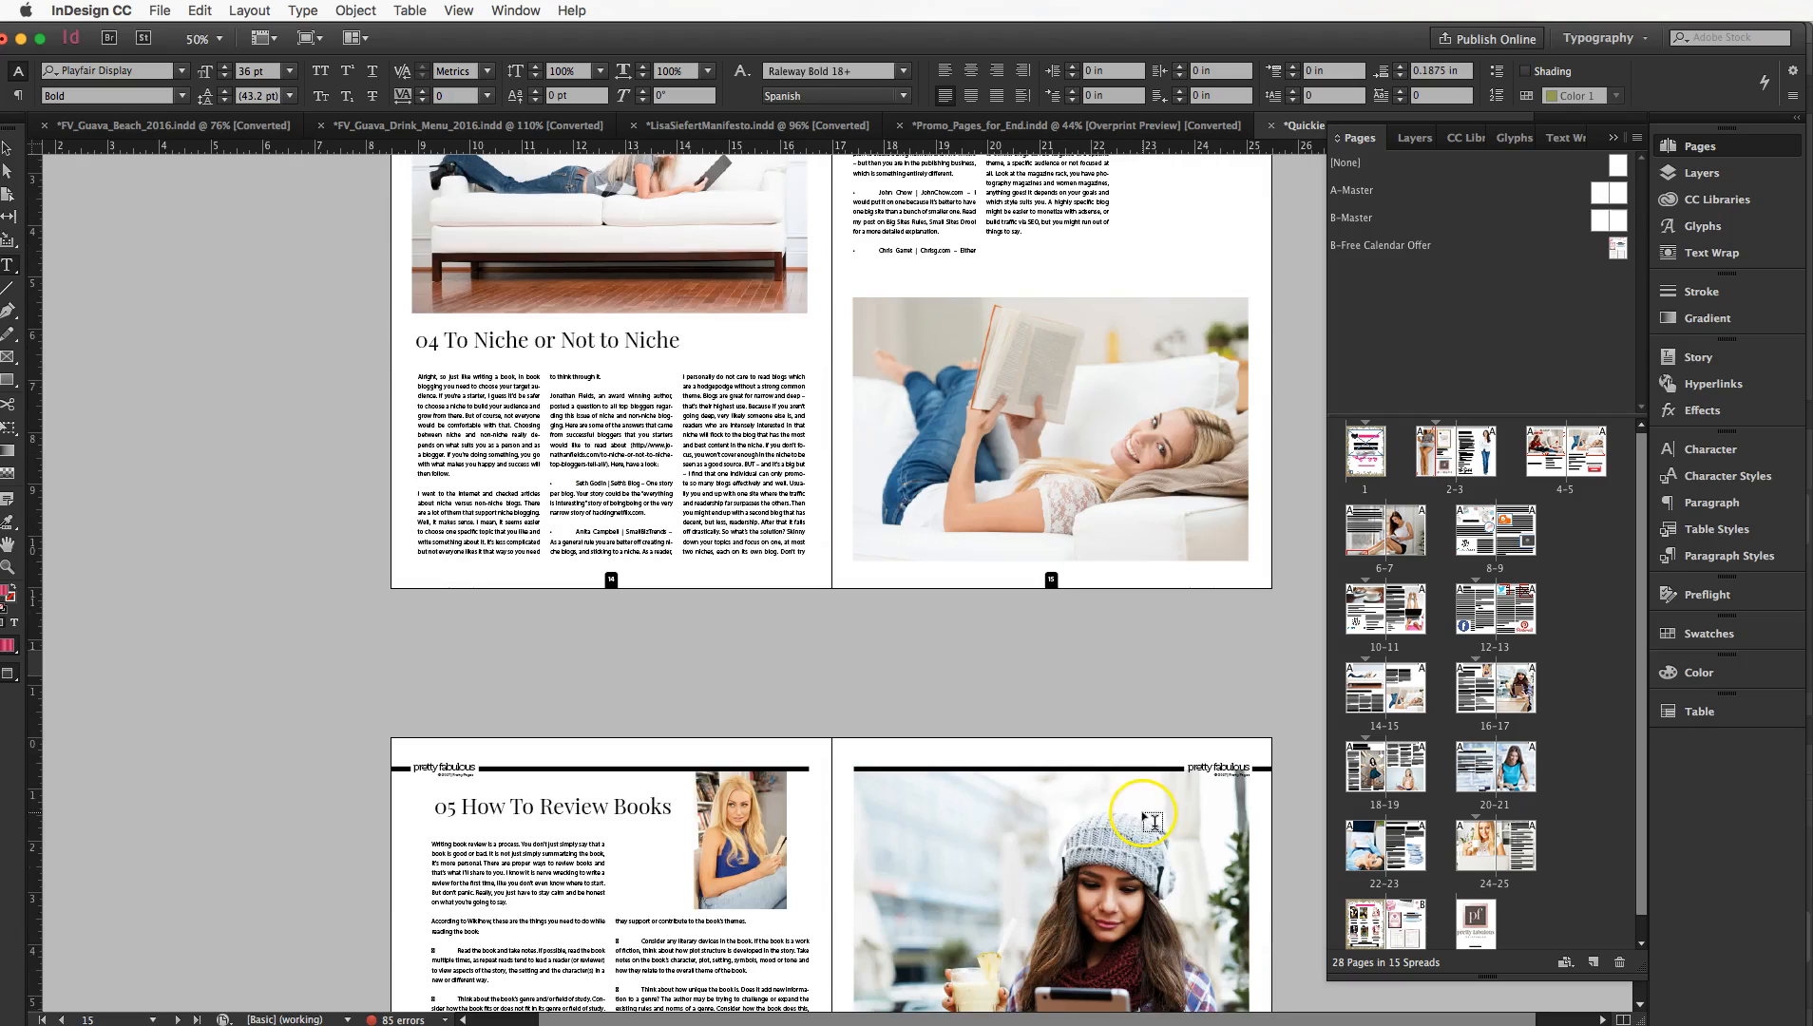
mouse_move(855, 540)
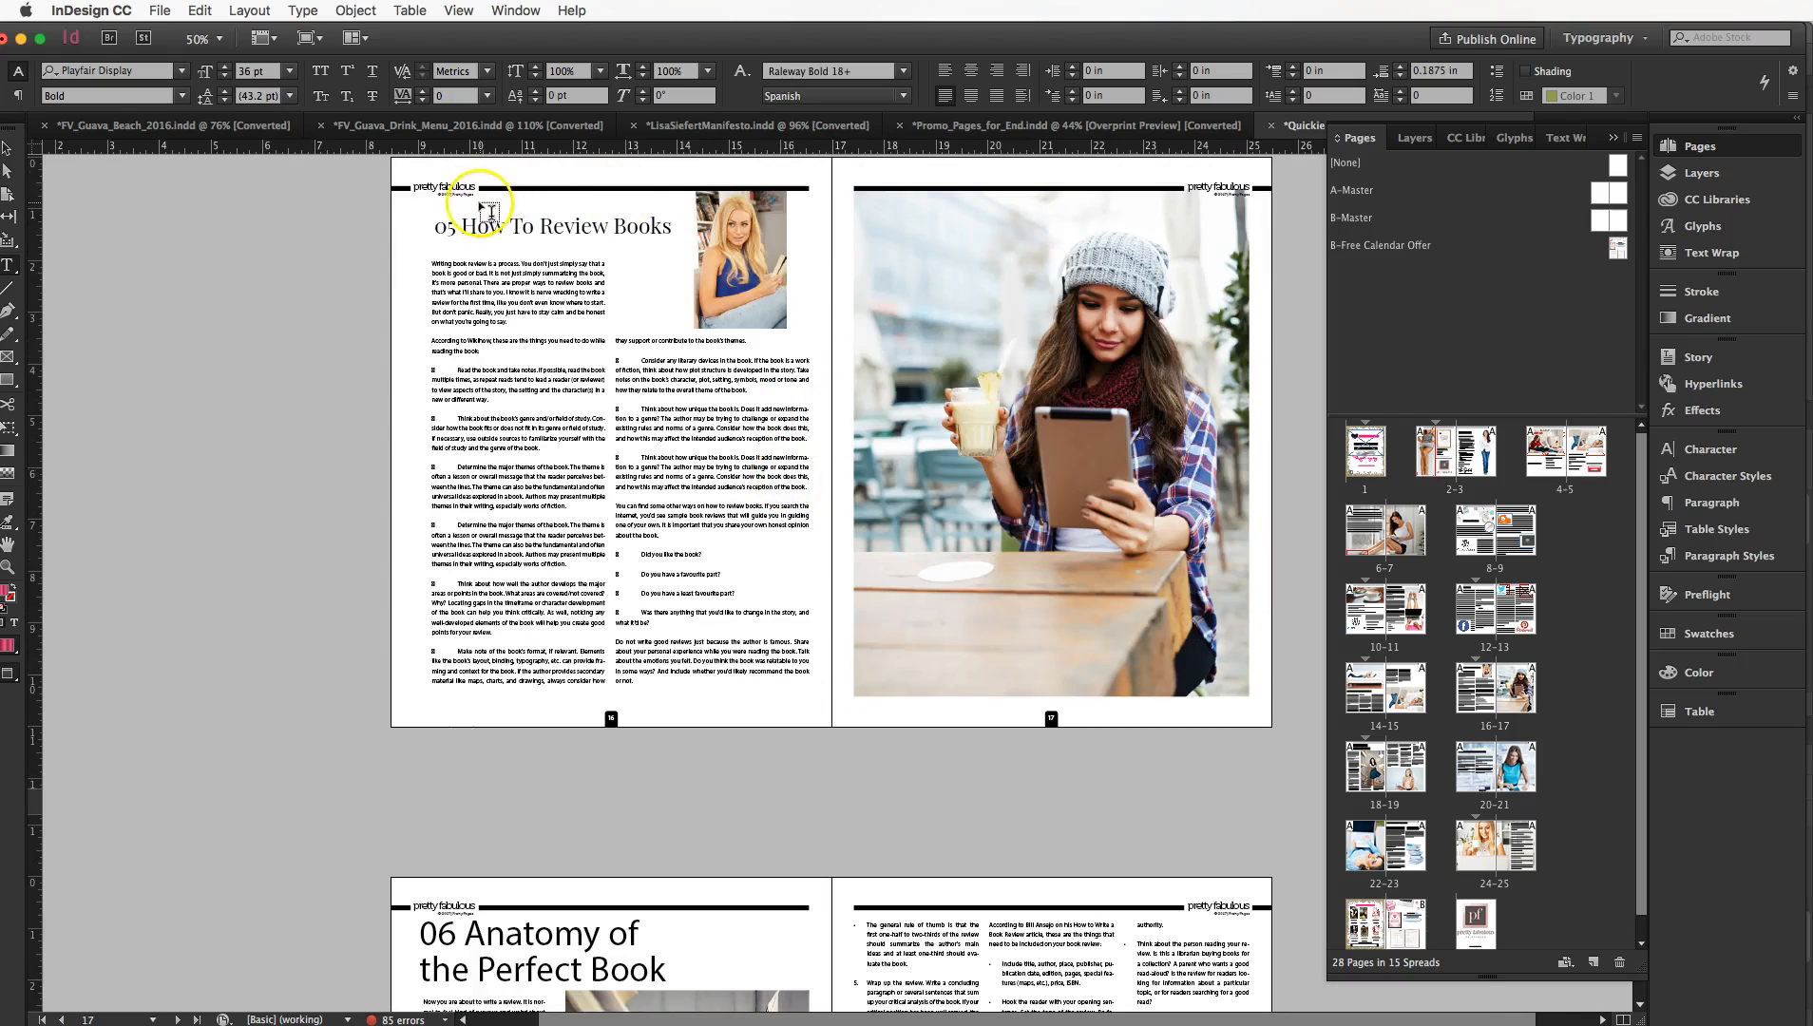
scroll("down", 3)
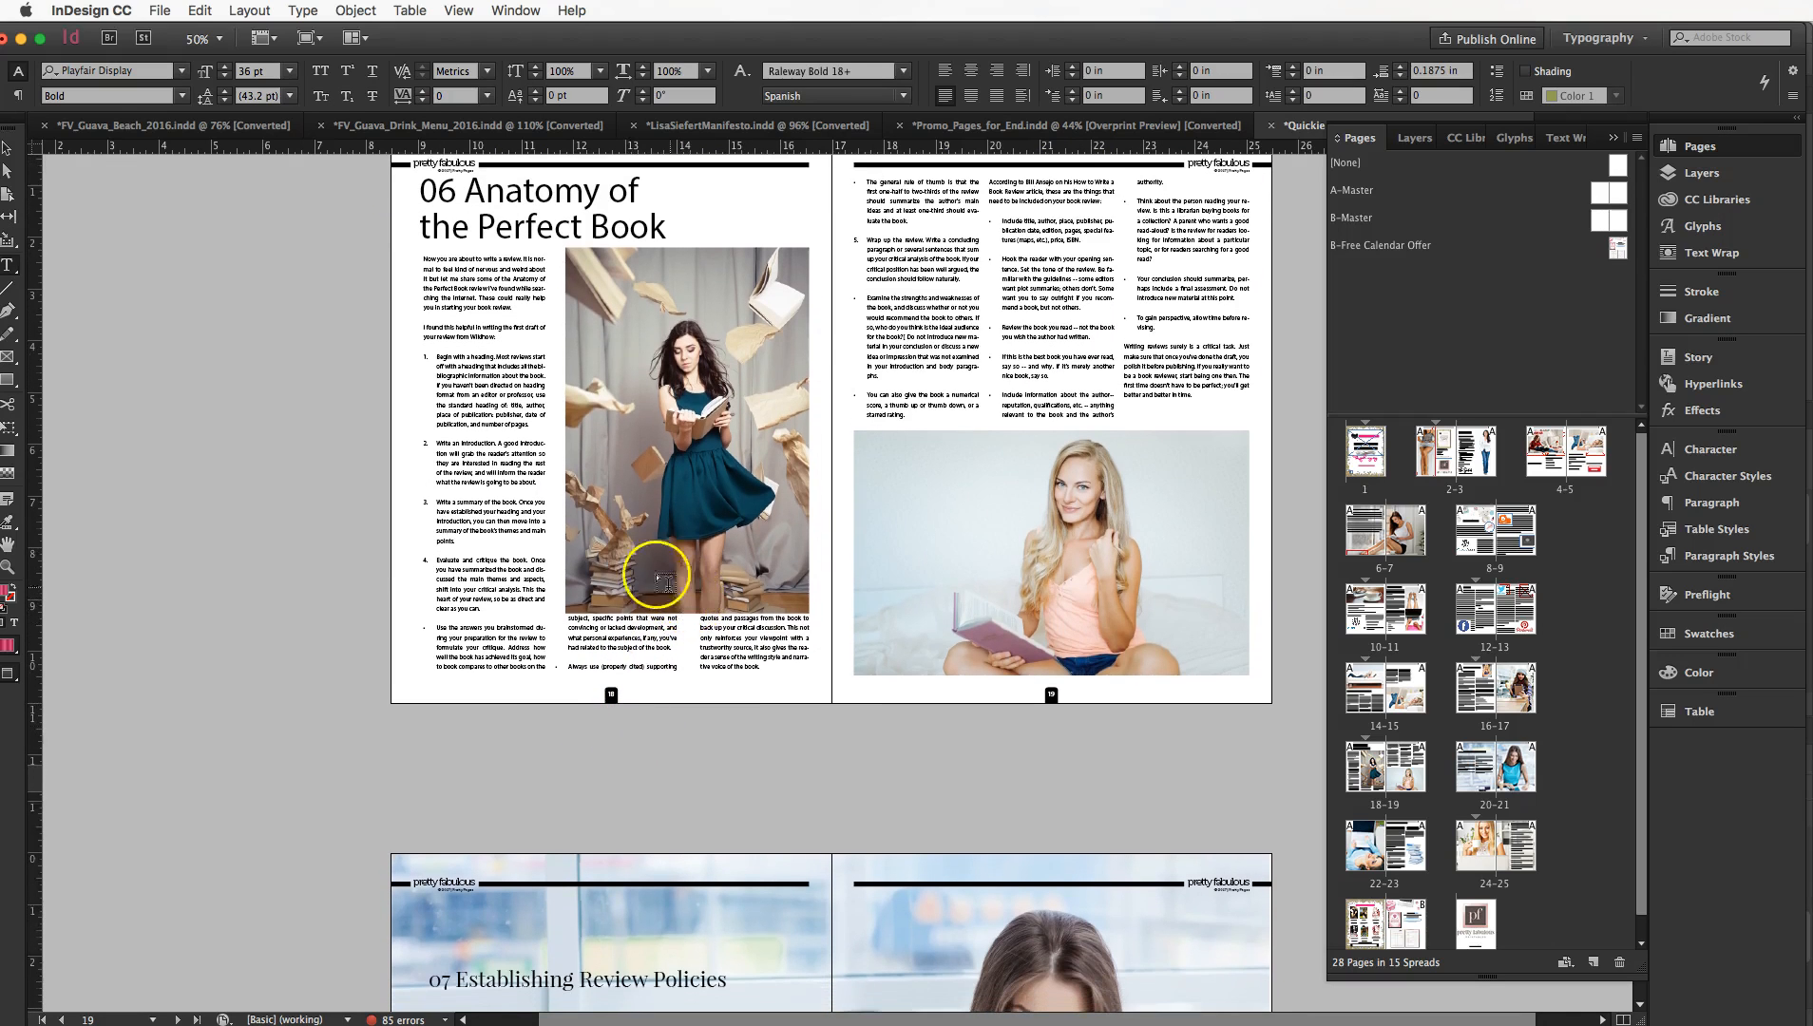
scroll("down", 3)
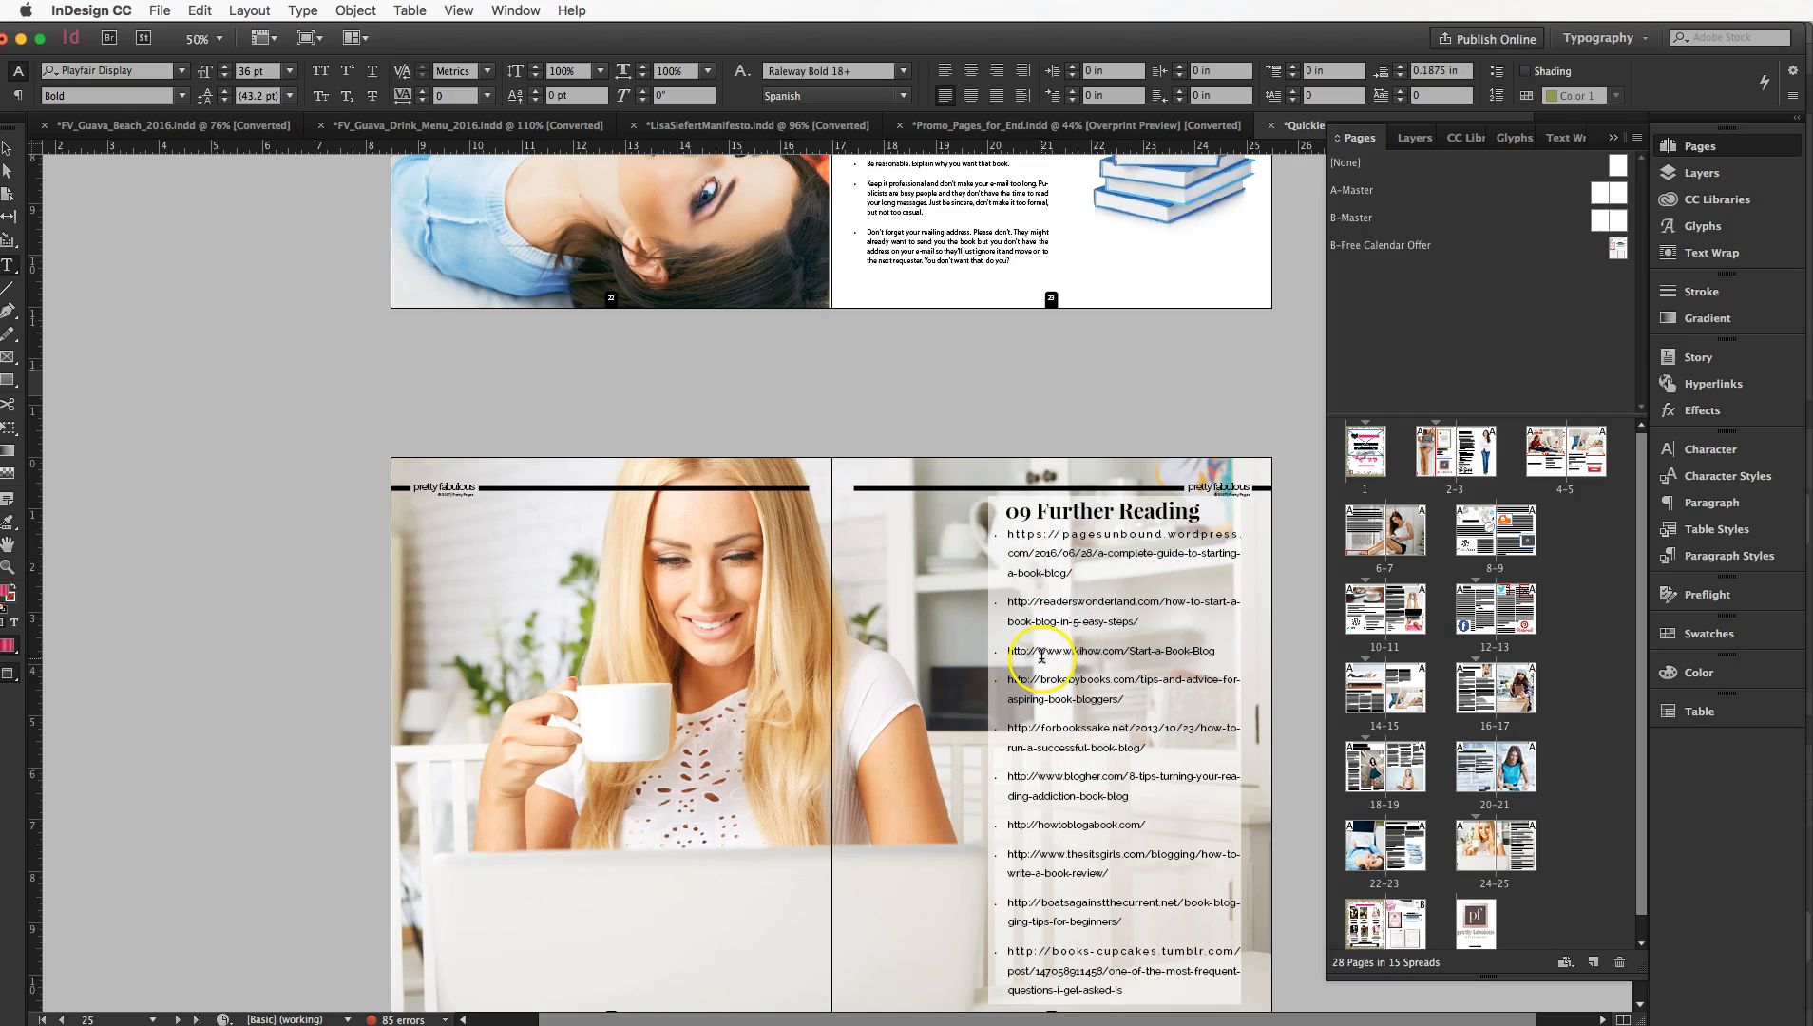
Step: Scroll past Further Reading to the closing BONUS FREE Books and calendar offer spread
scroll("down", 3)
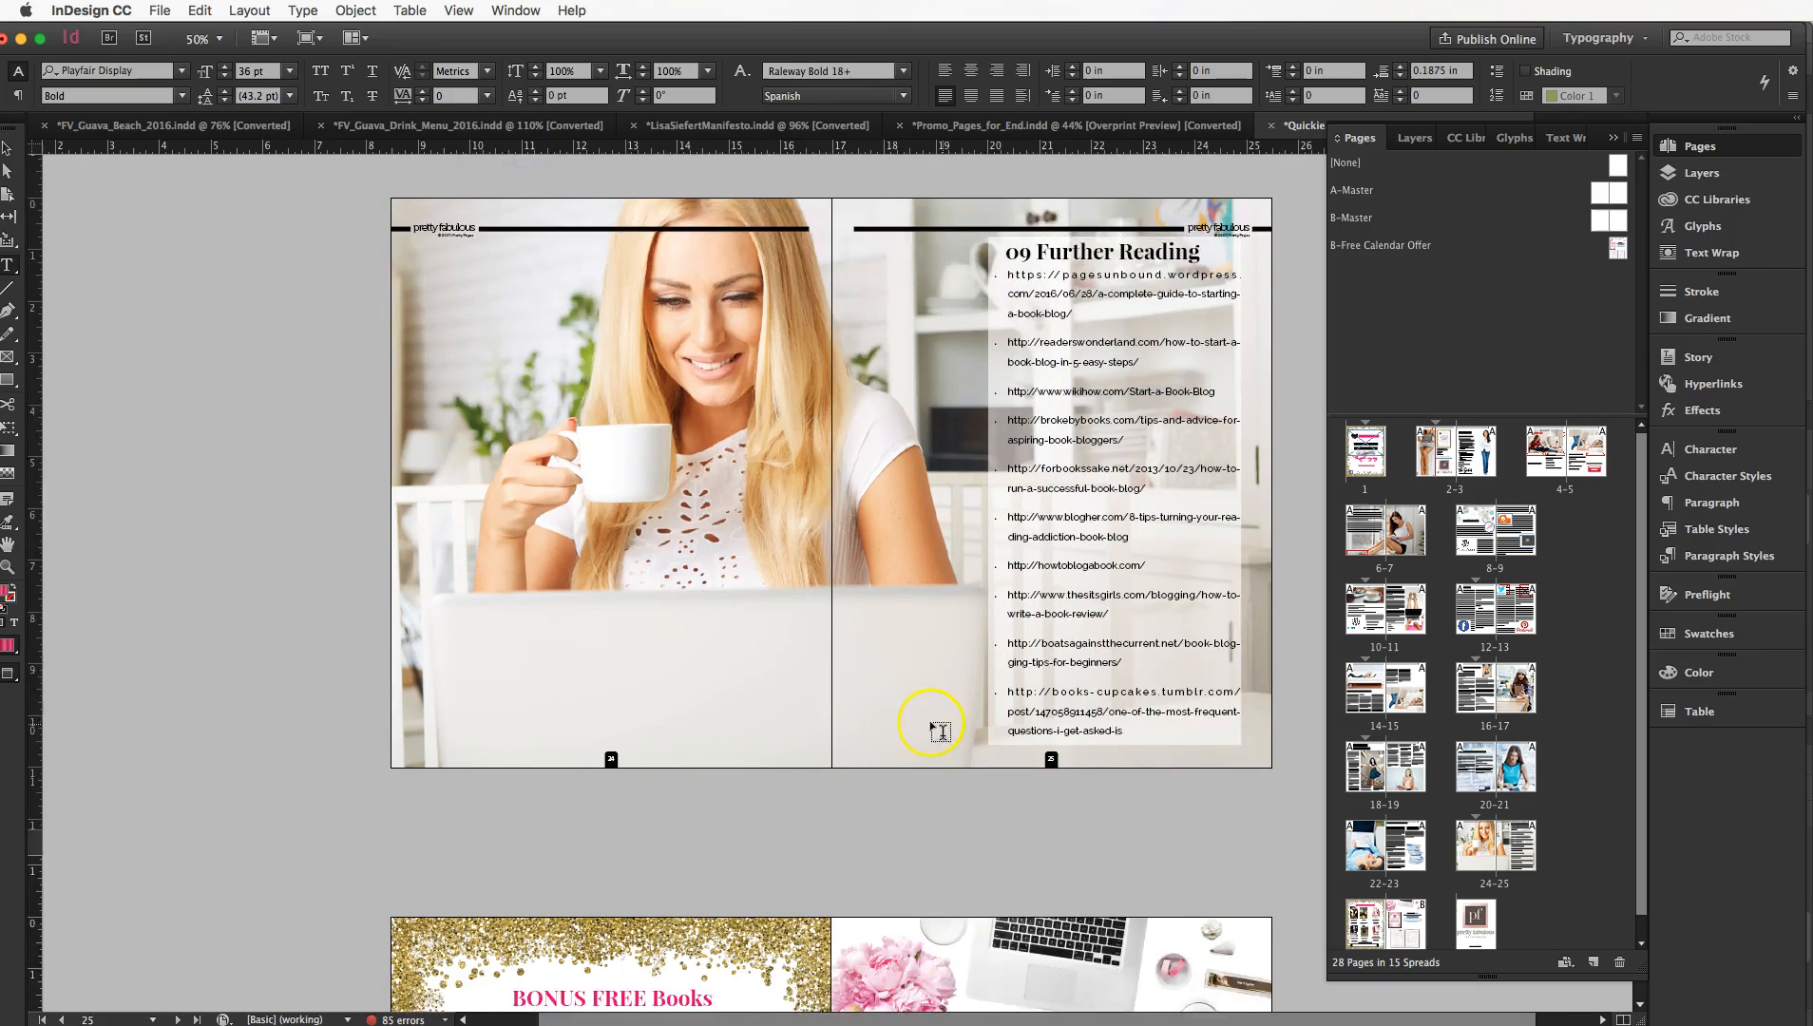
scroll("down", 3)
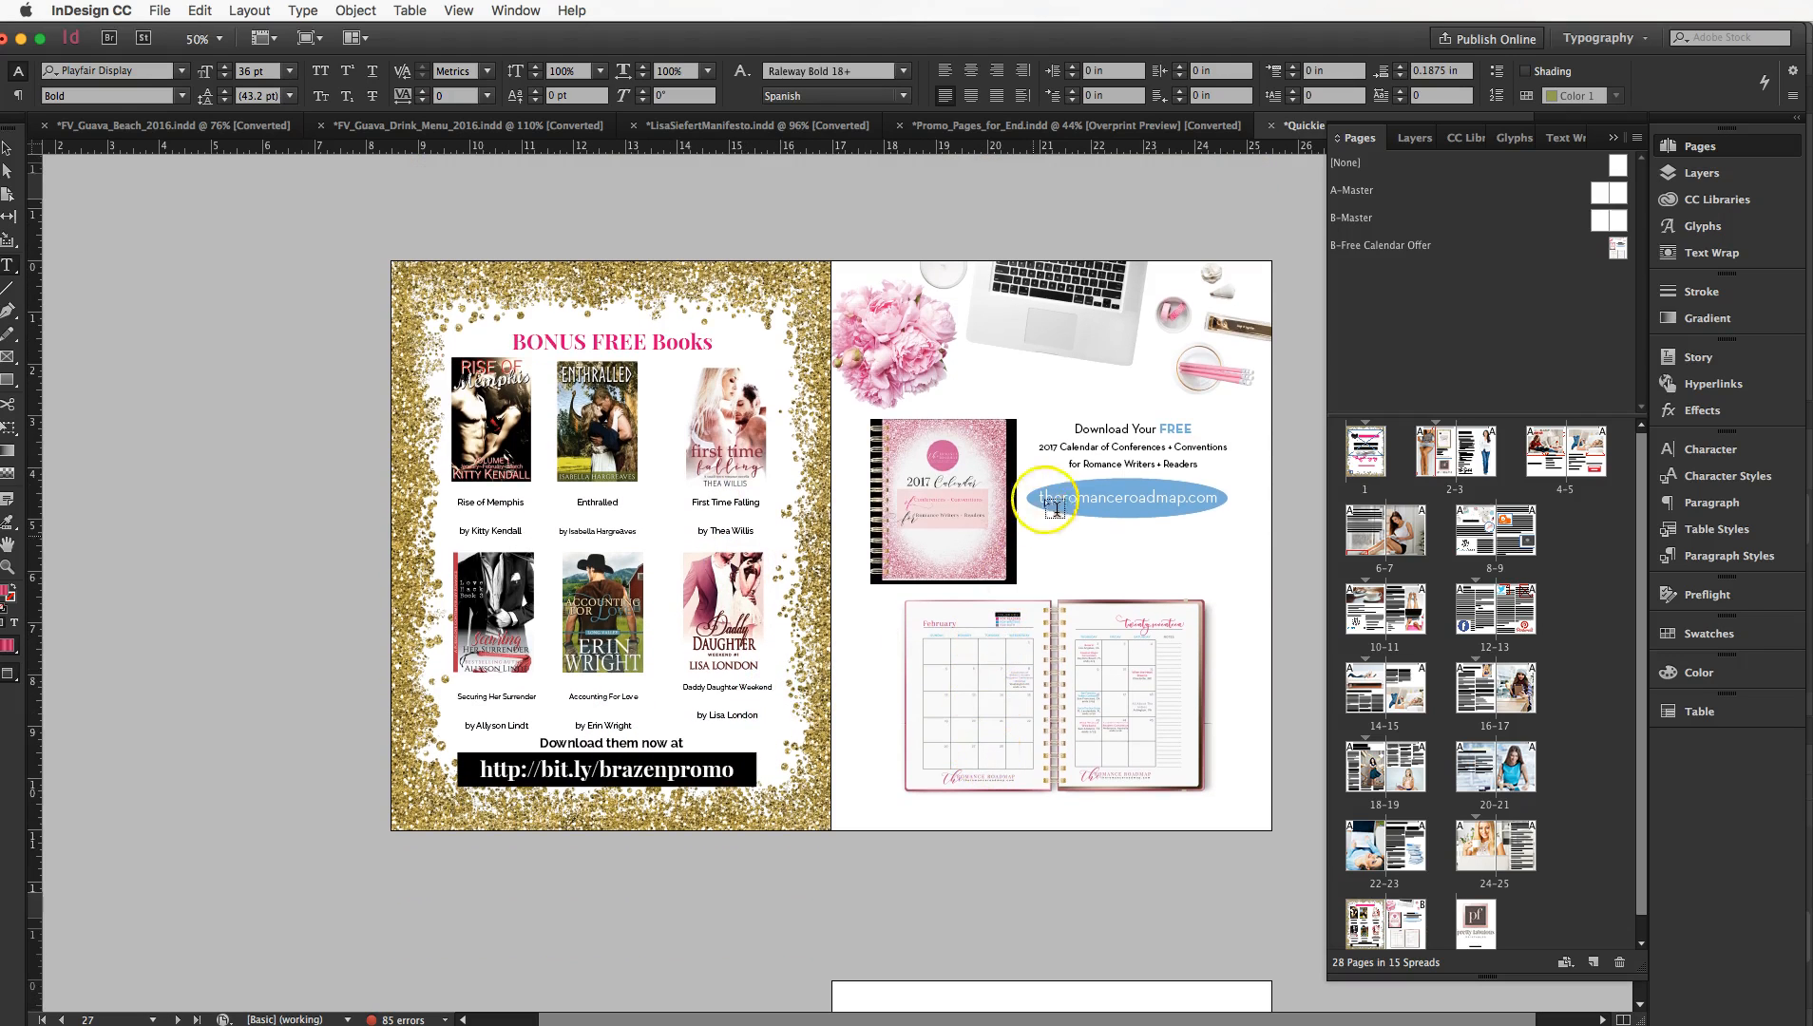
mouse_move(1118, 810)
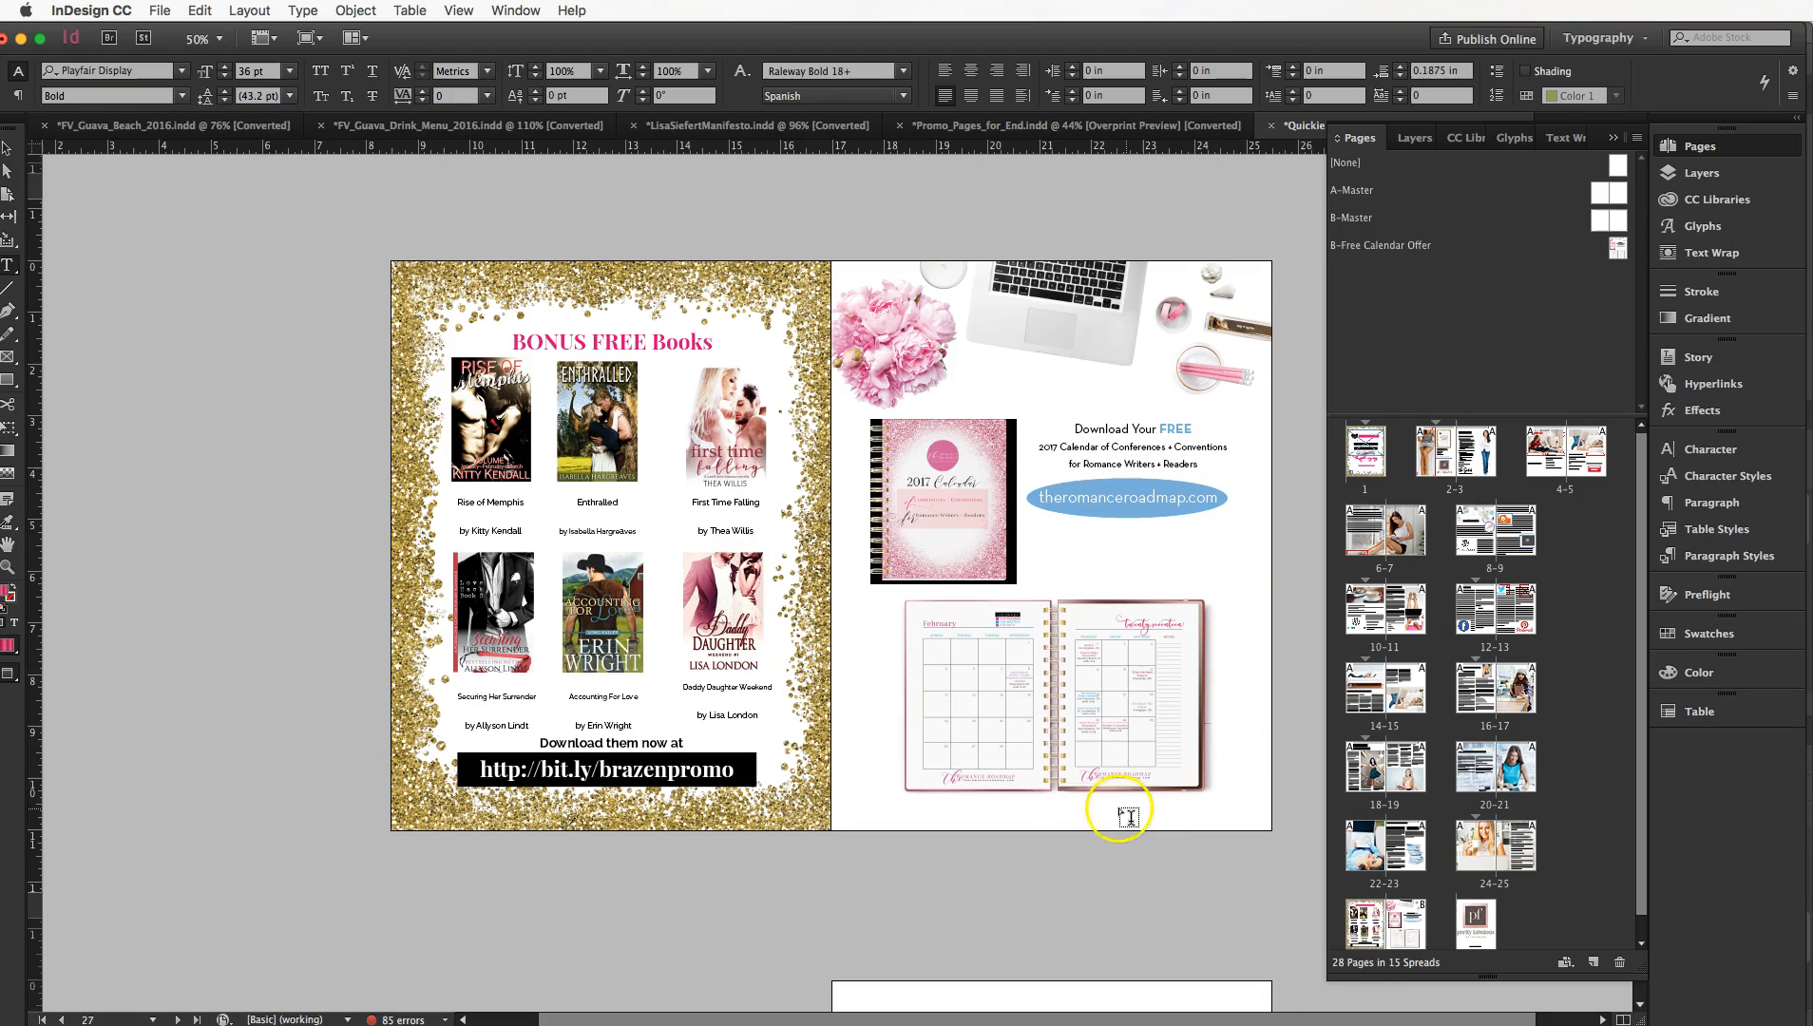
mouse_move(1230, 724)
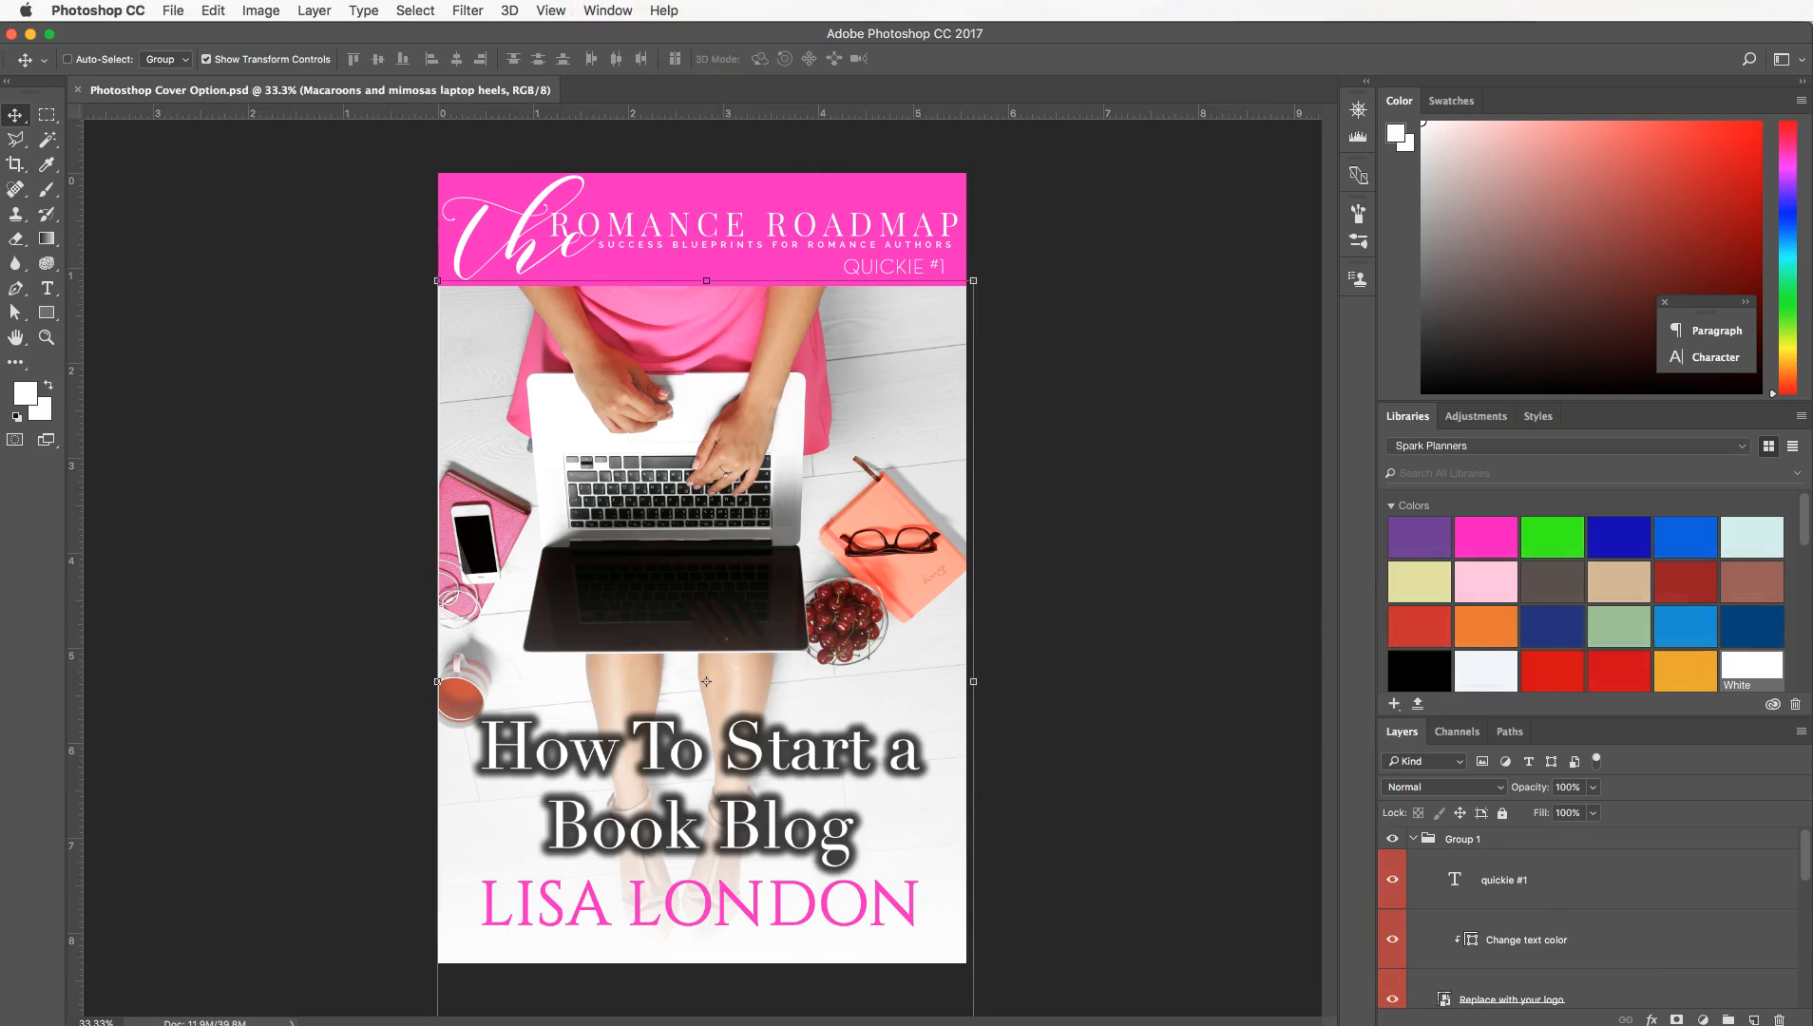
Step: Show the Layers panel via the Window menu and replace the cover's QUICKIE #1 label with BOOK 1
left_click(606, 9)
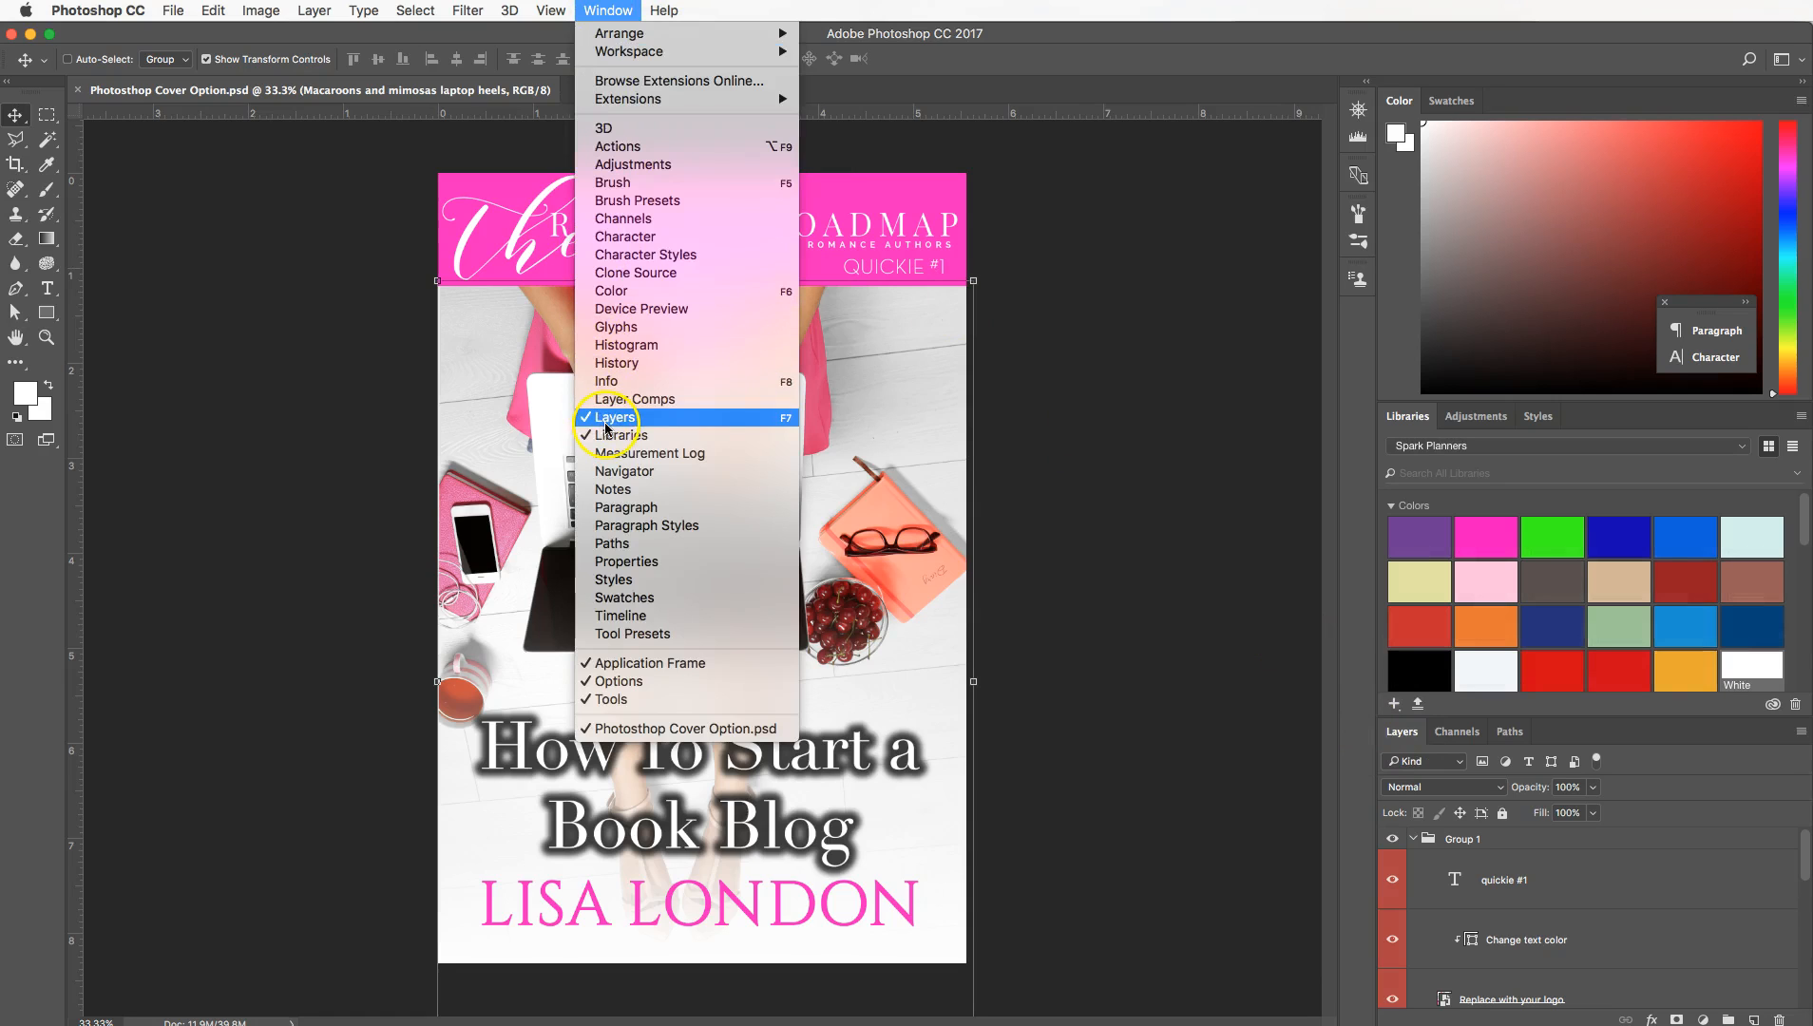
left_click(616, 419)
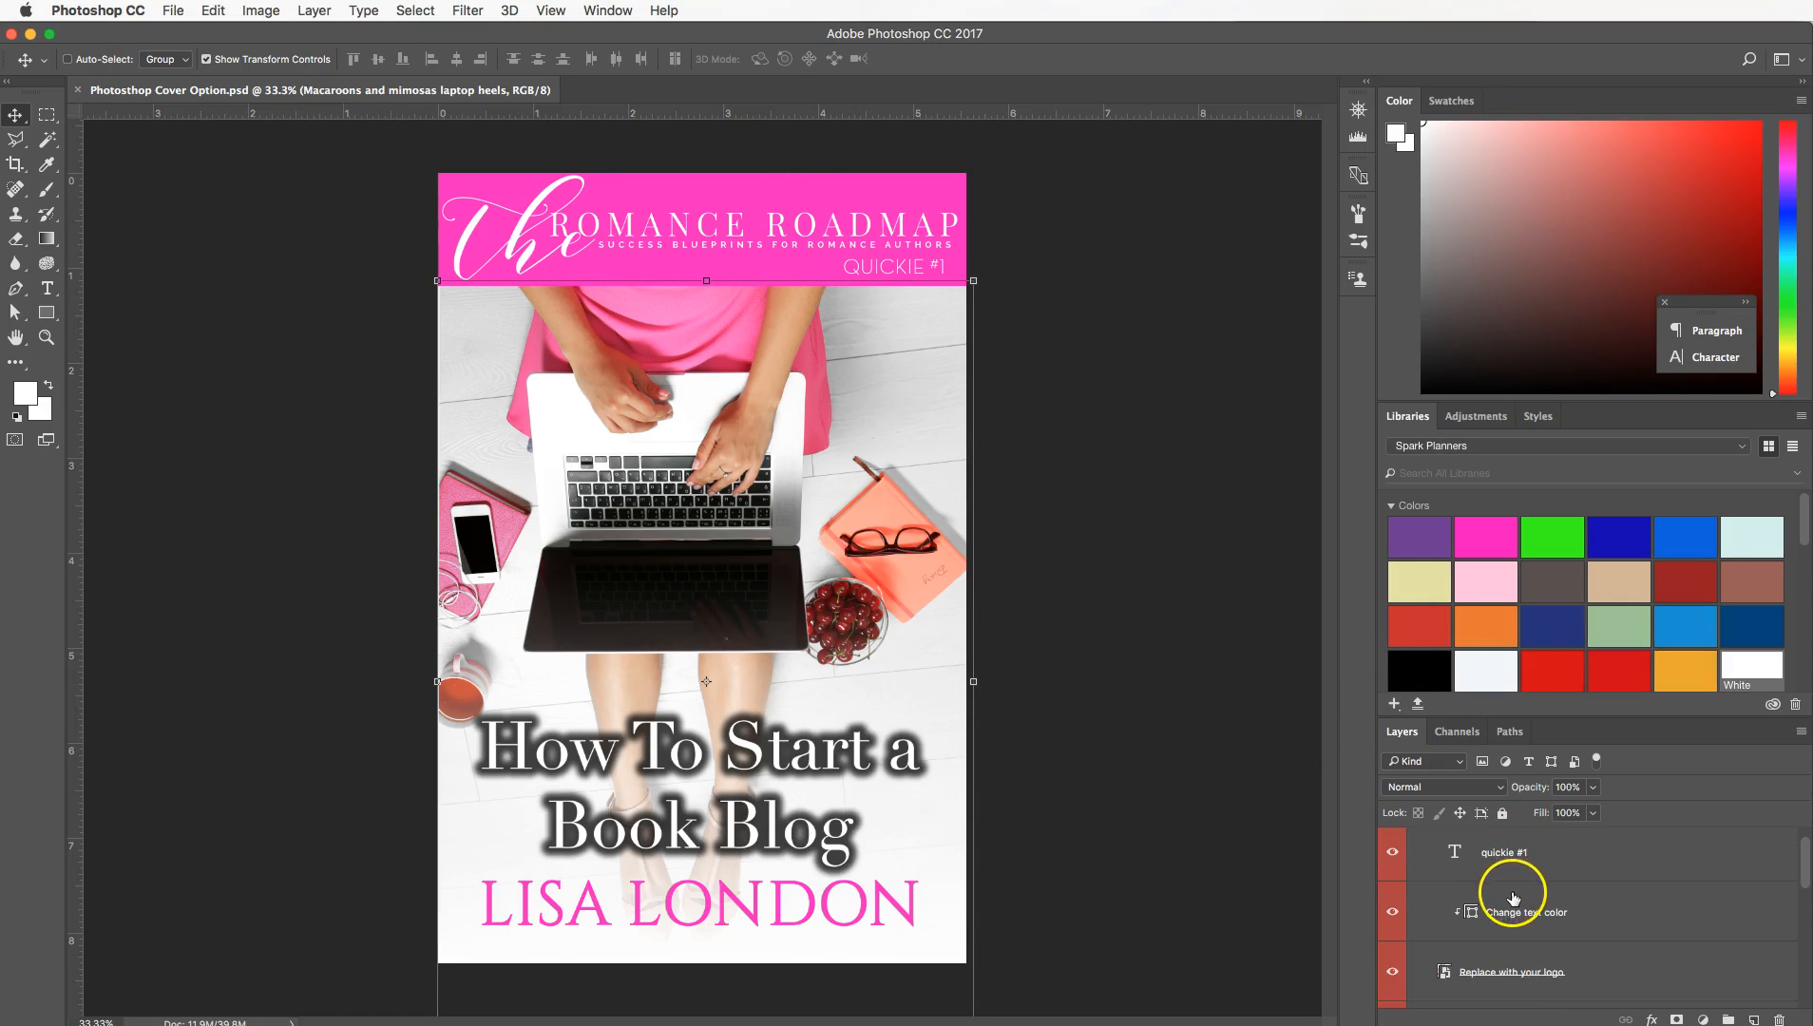
mouse_move(1510, 861)
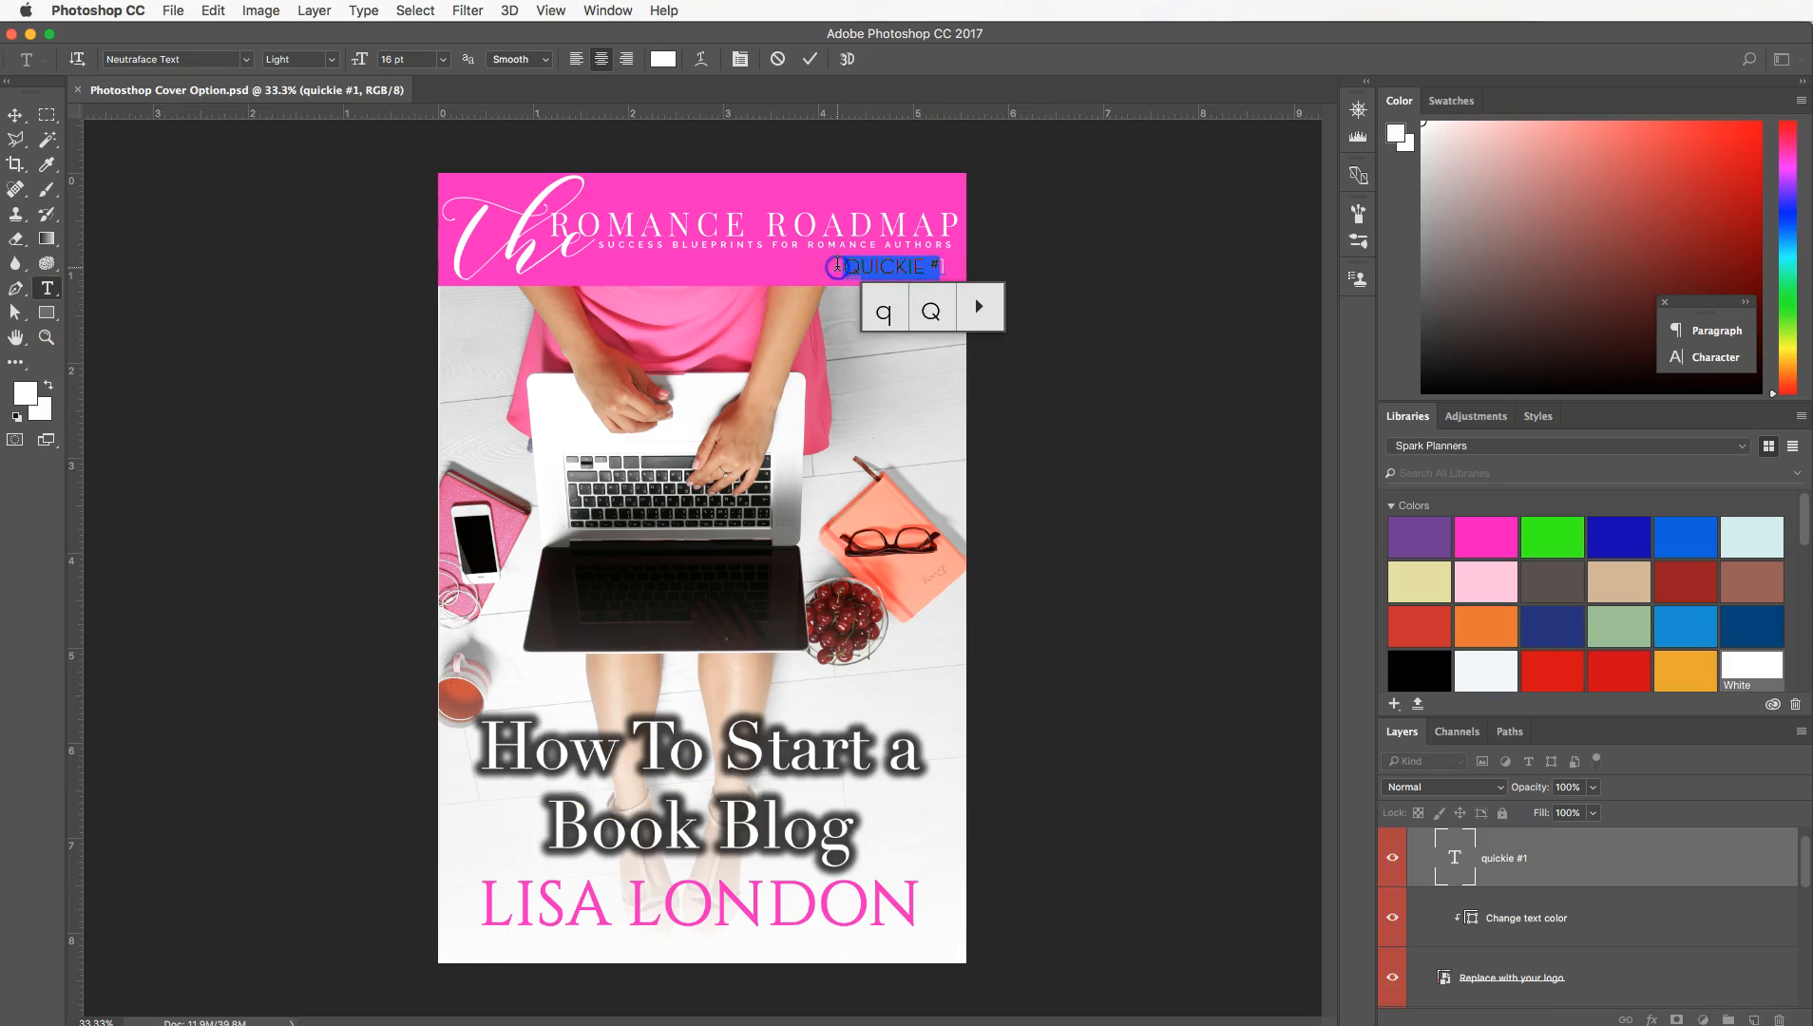
type("BOOK 1")
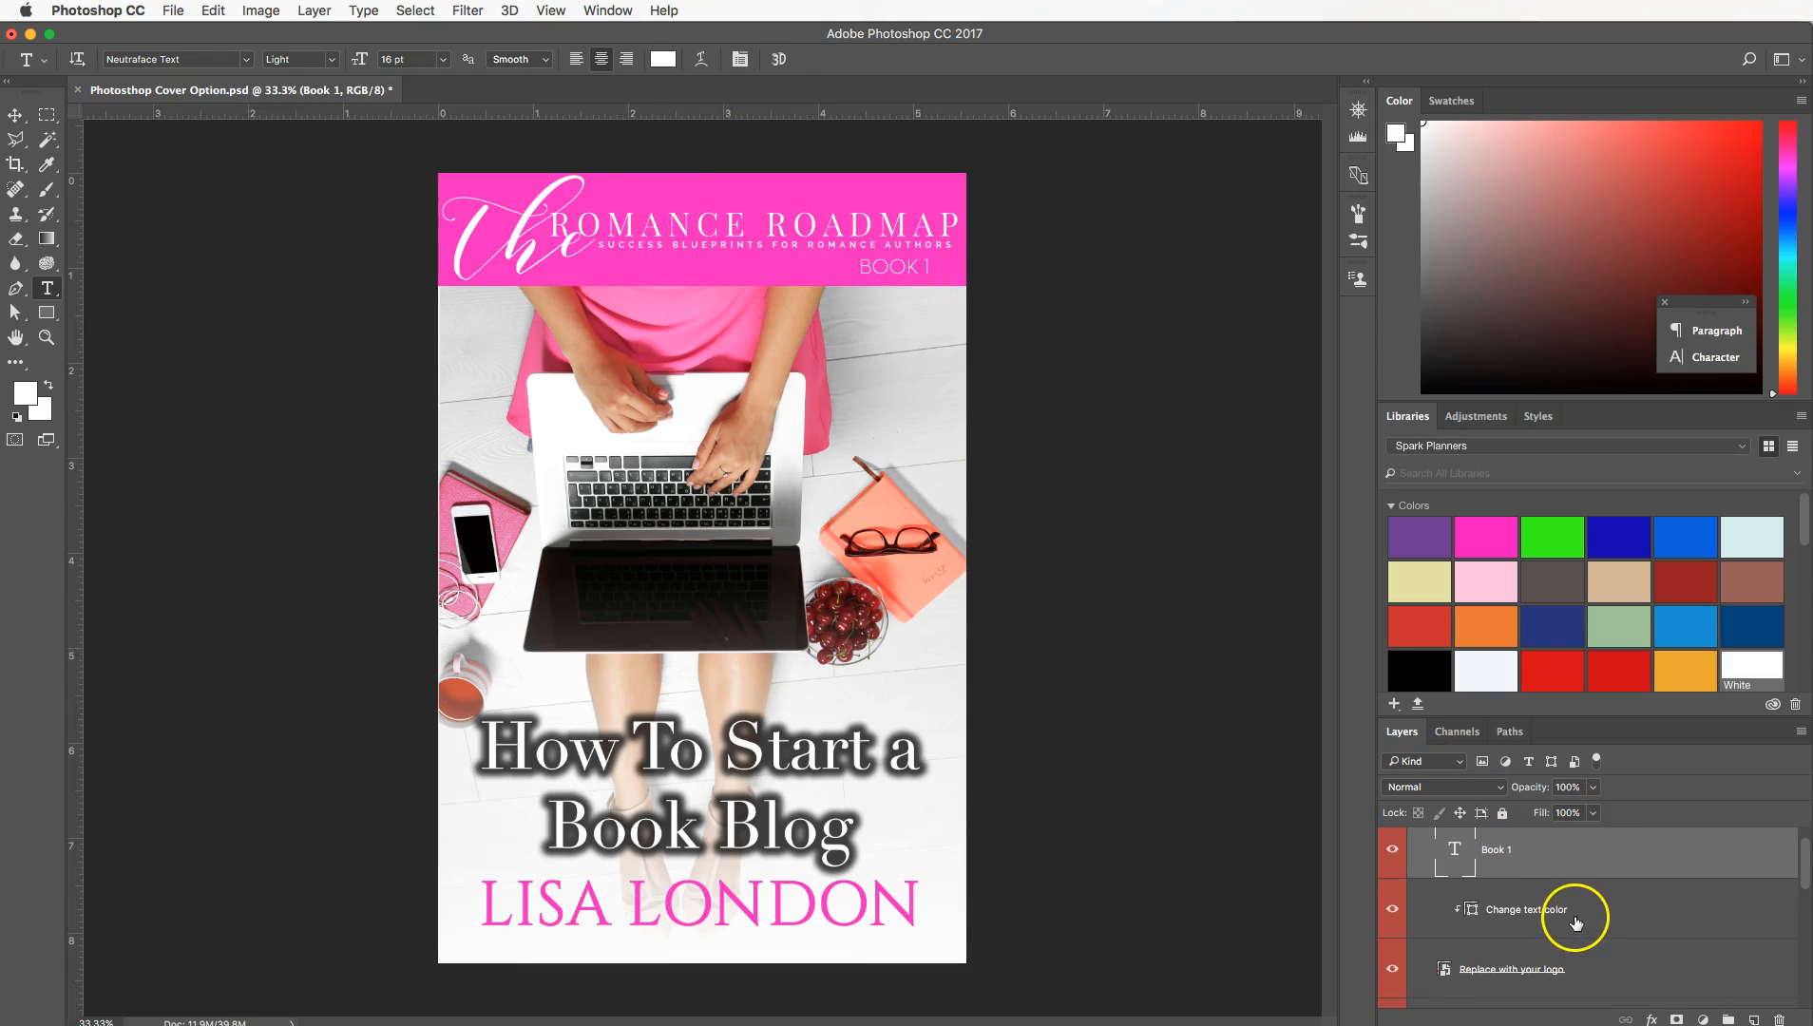
Step: Select the 'Replace with your logo' placeholder layer in the Layers panel
scroll("down", 3)
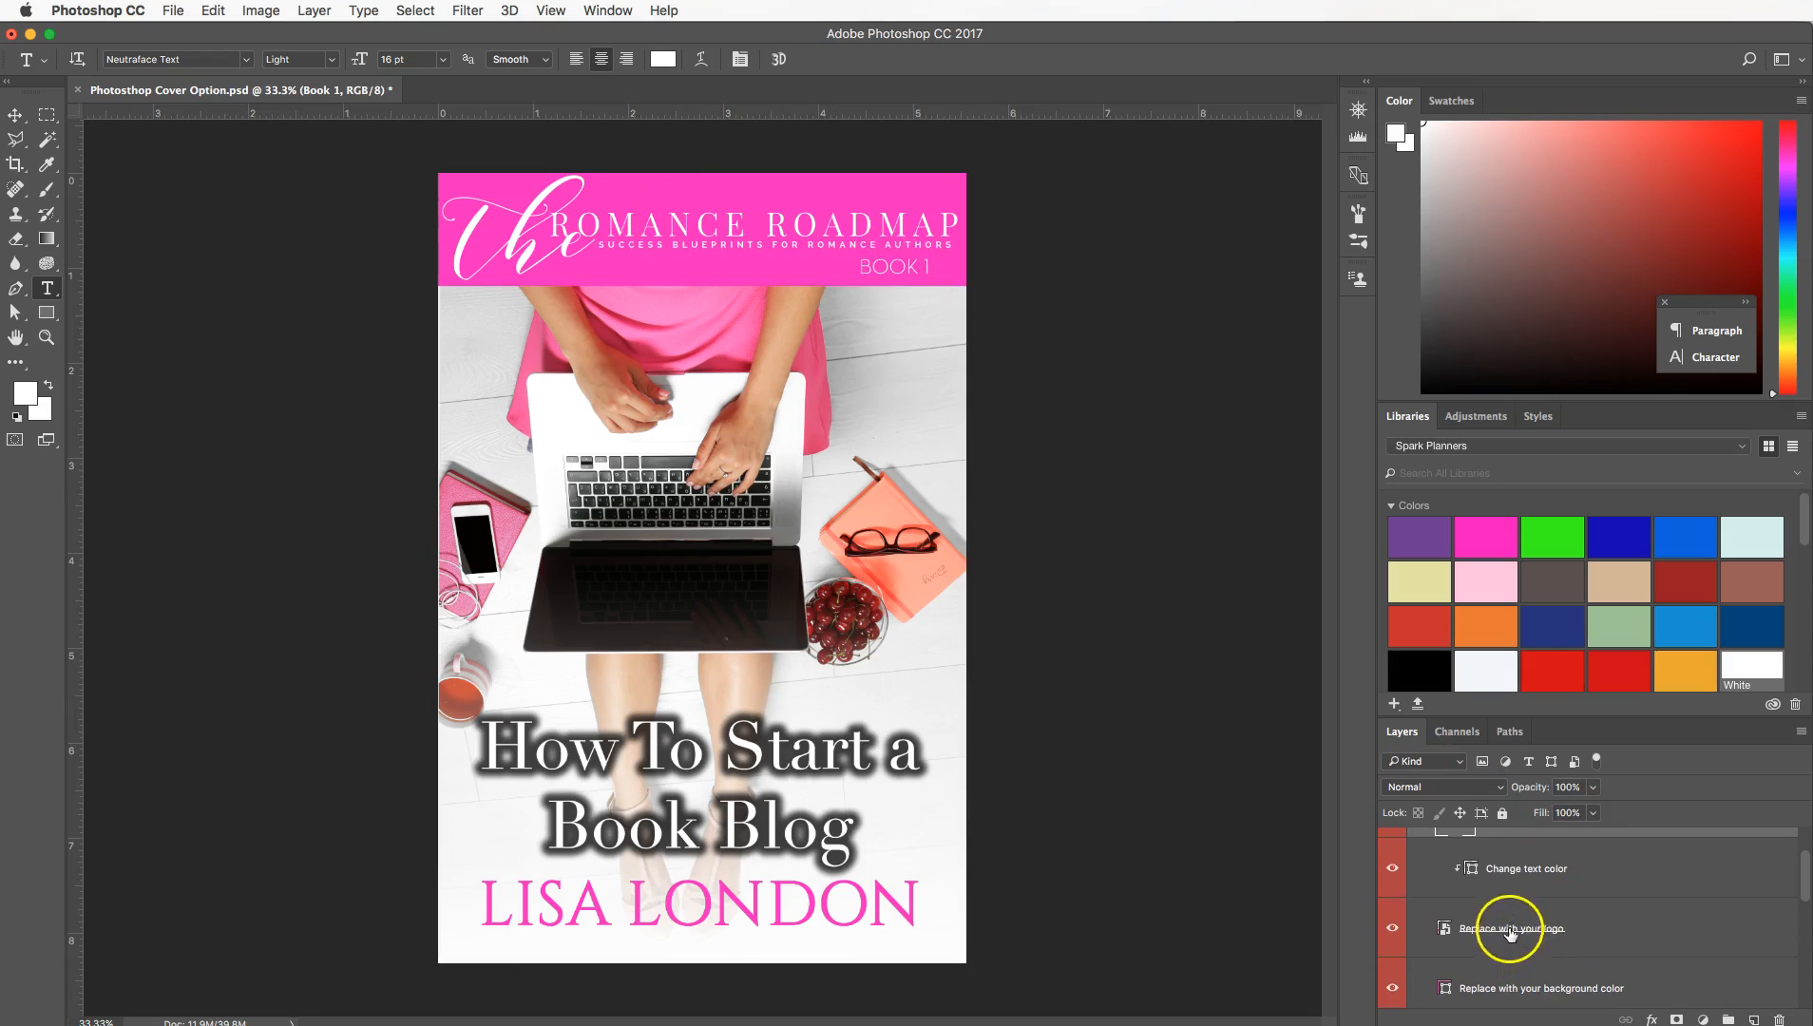
left_click(1514, 928)
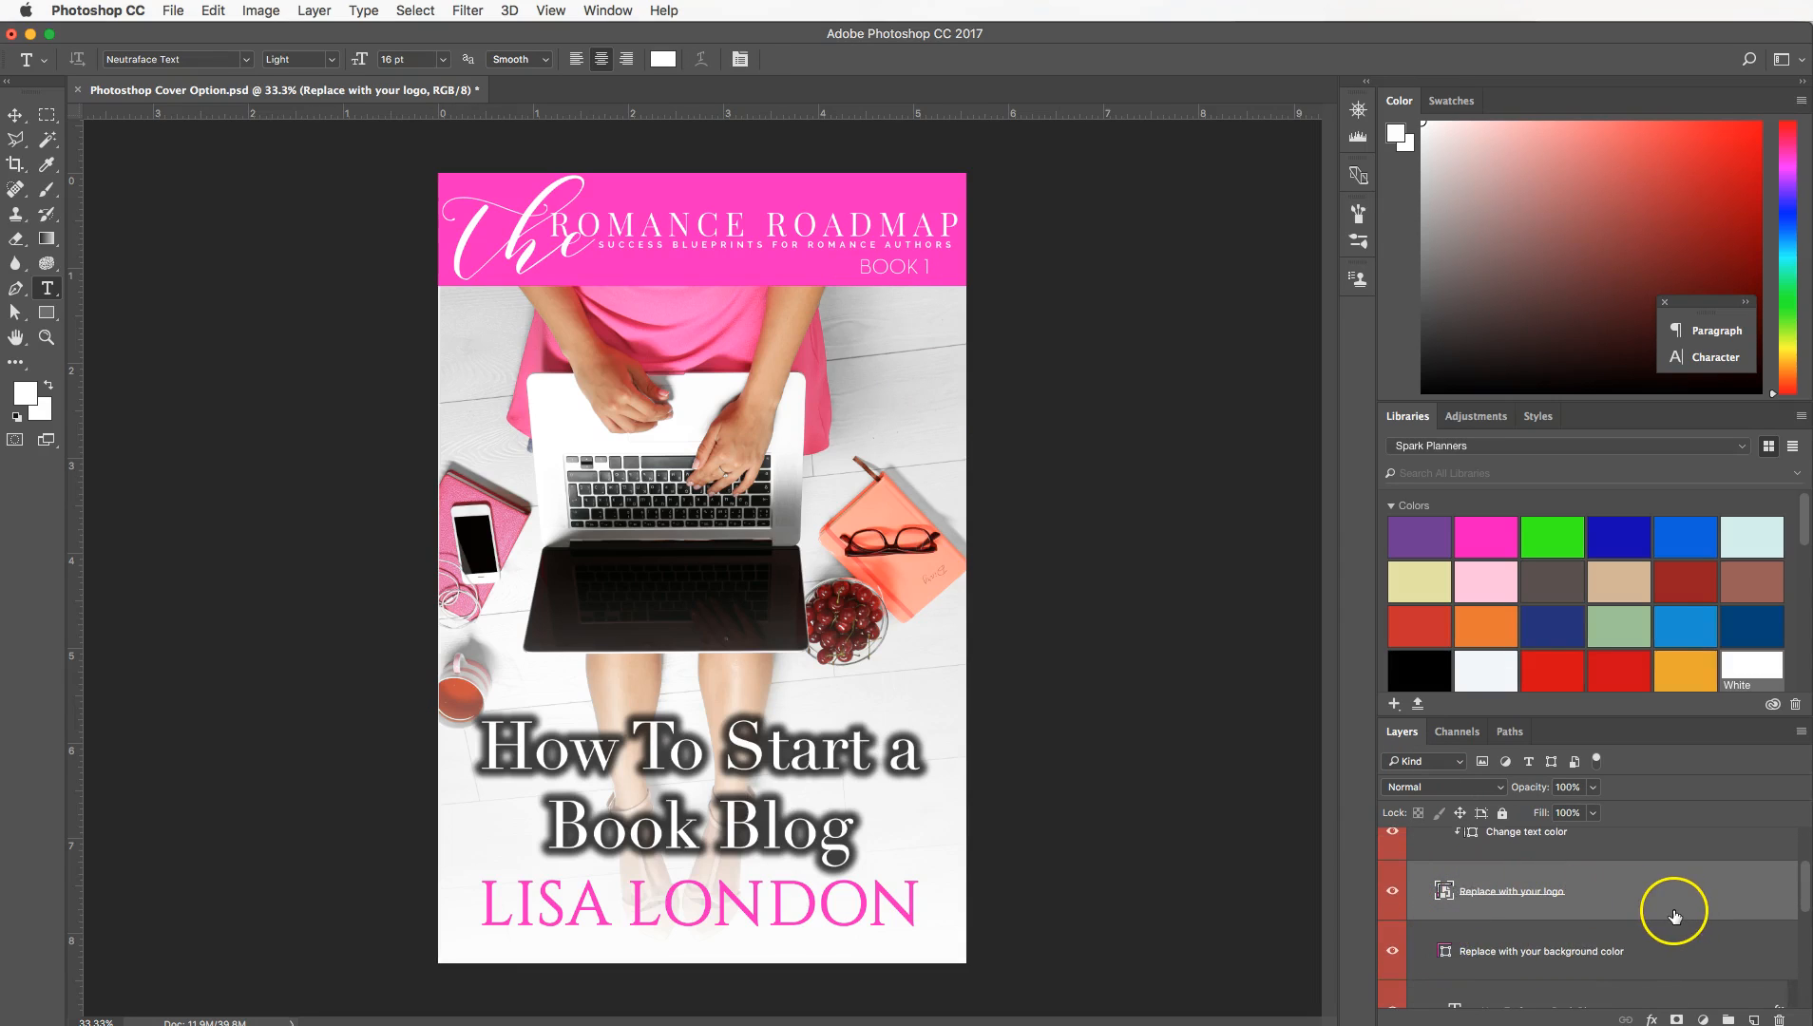
mouse_move(1511, 892)
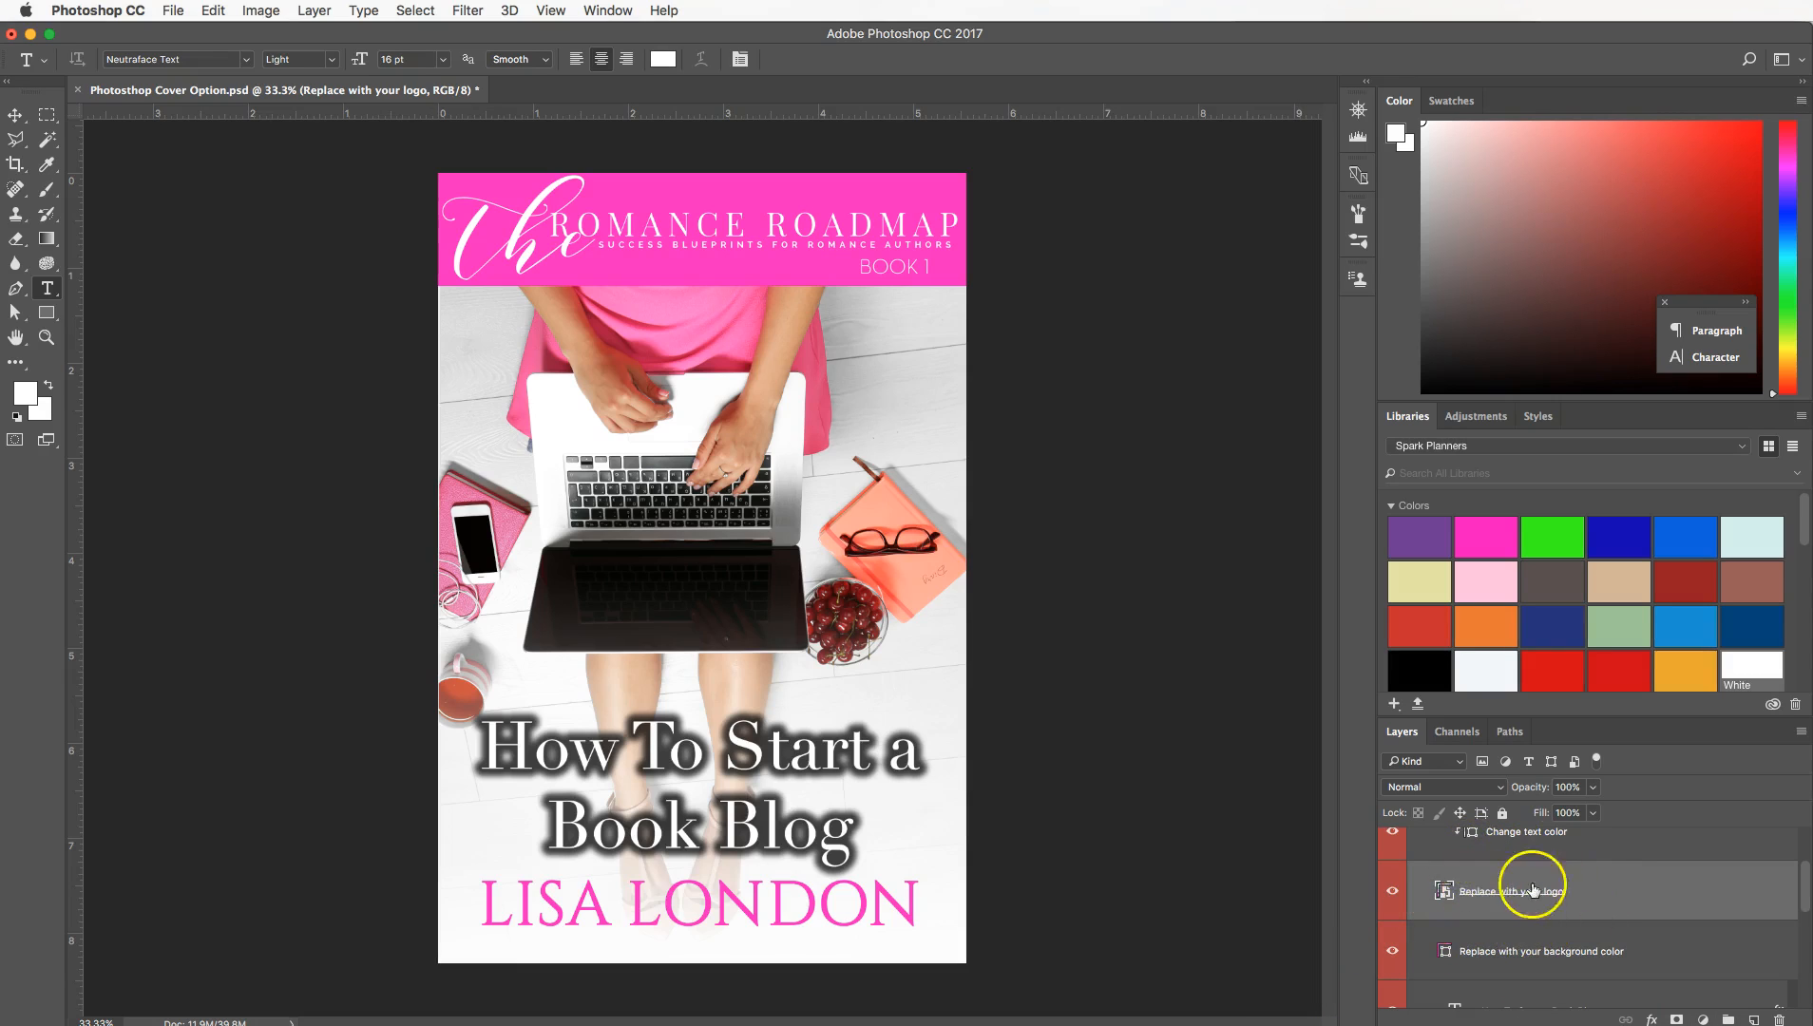
Step: Toggle the banner background layer's visibility and recolour its pink fill to blue
left_click(1537, 951)
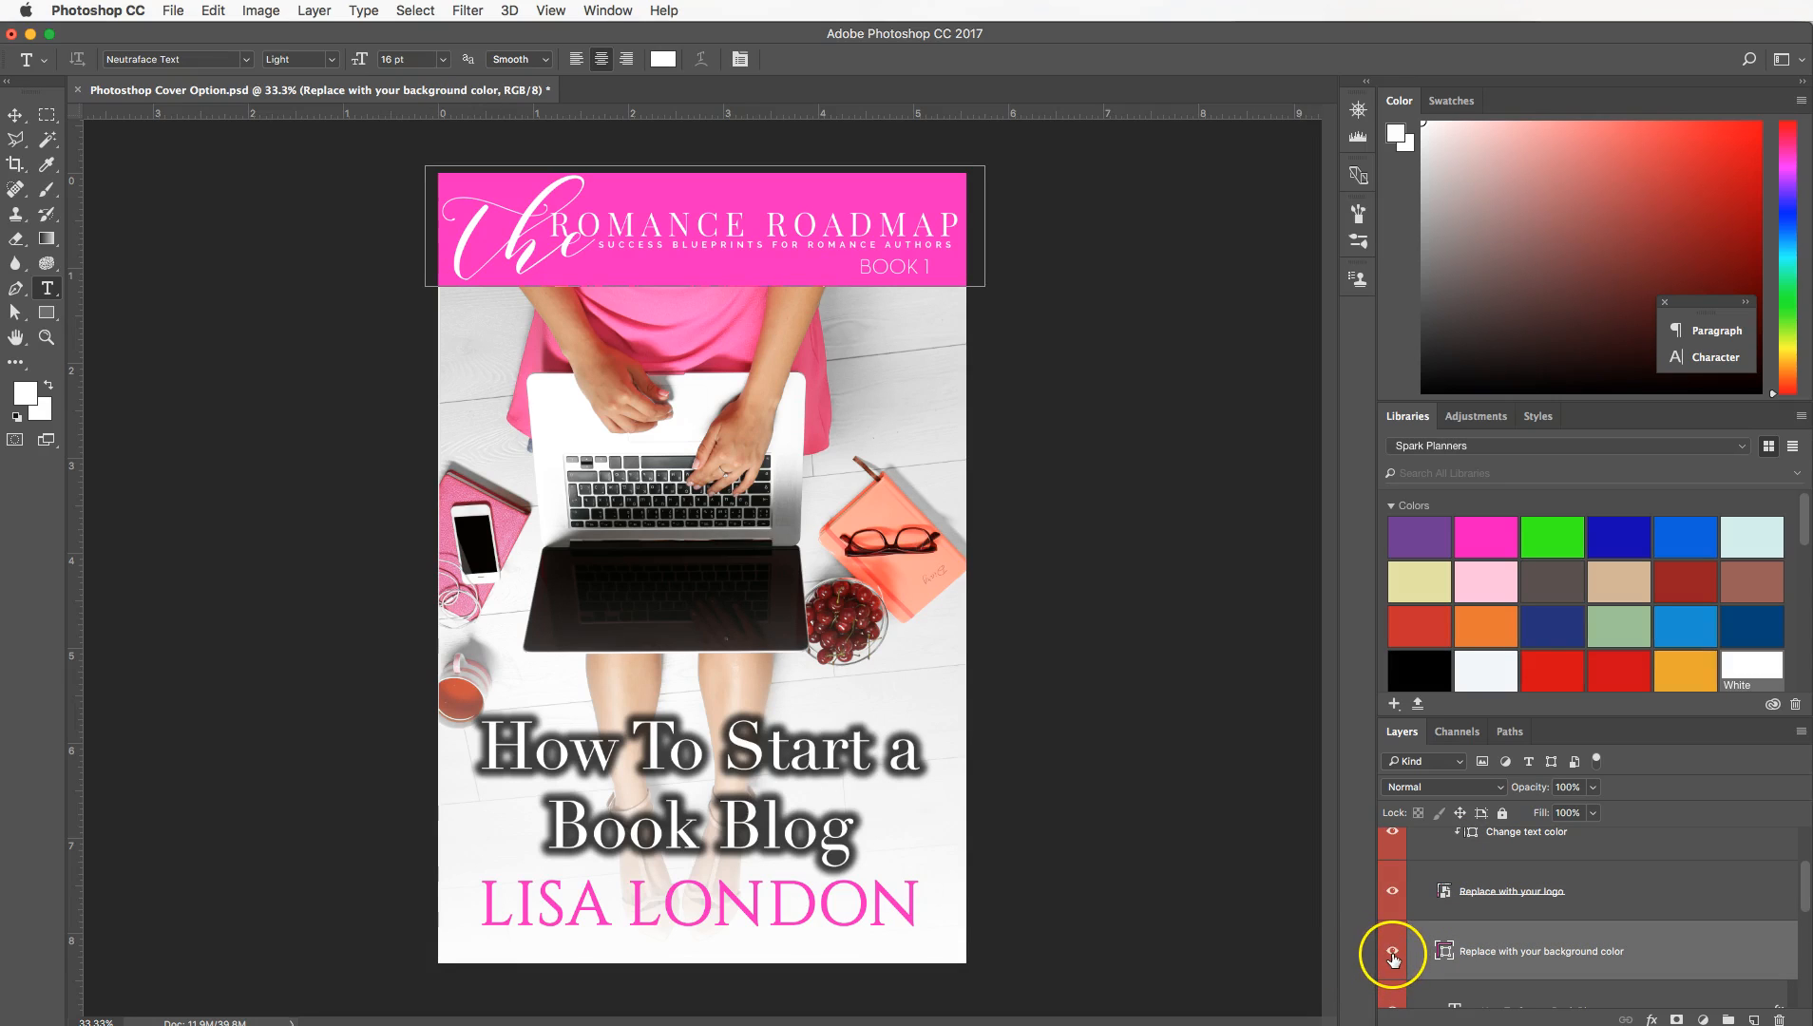
left_click(1393, 958)
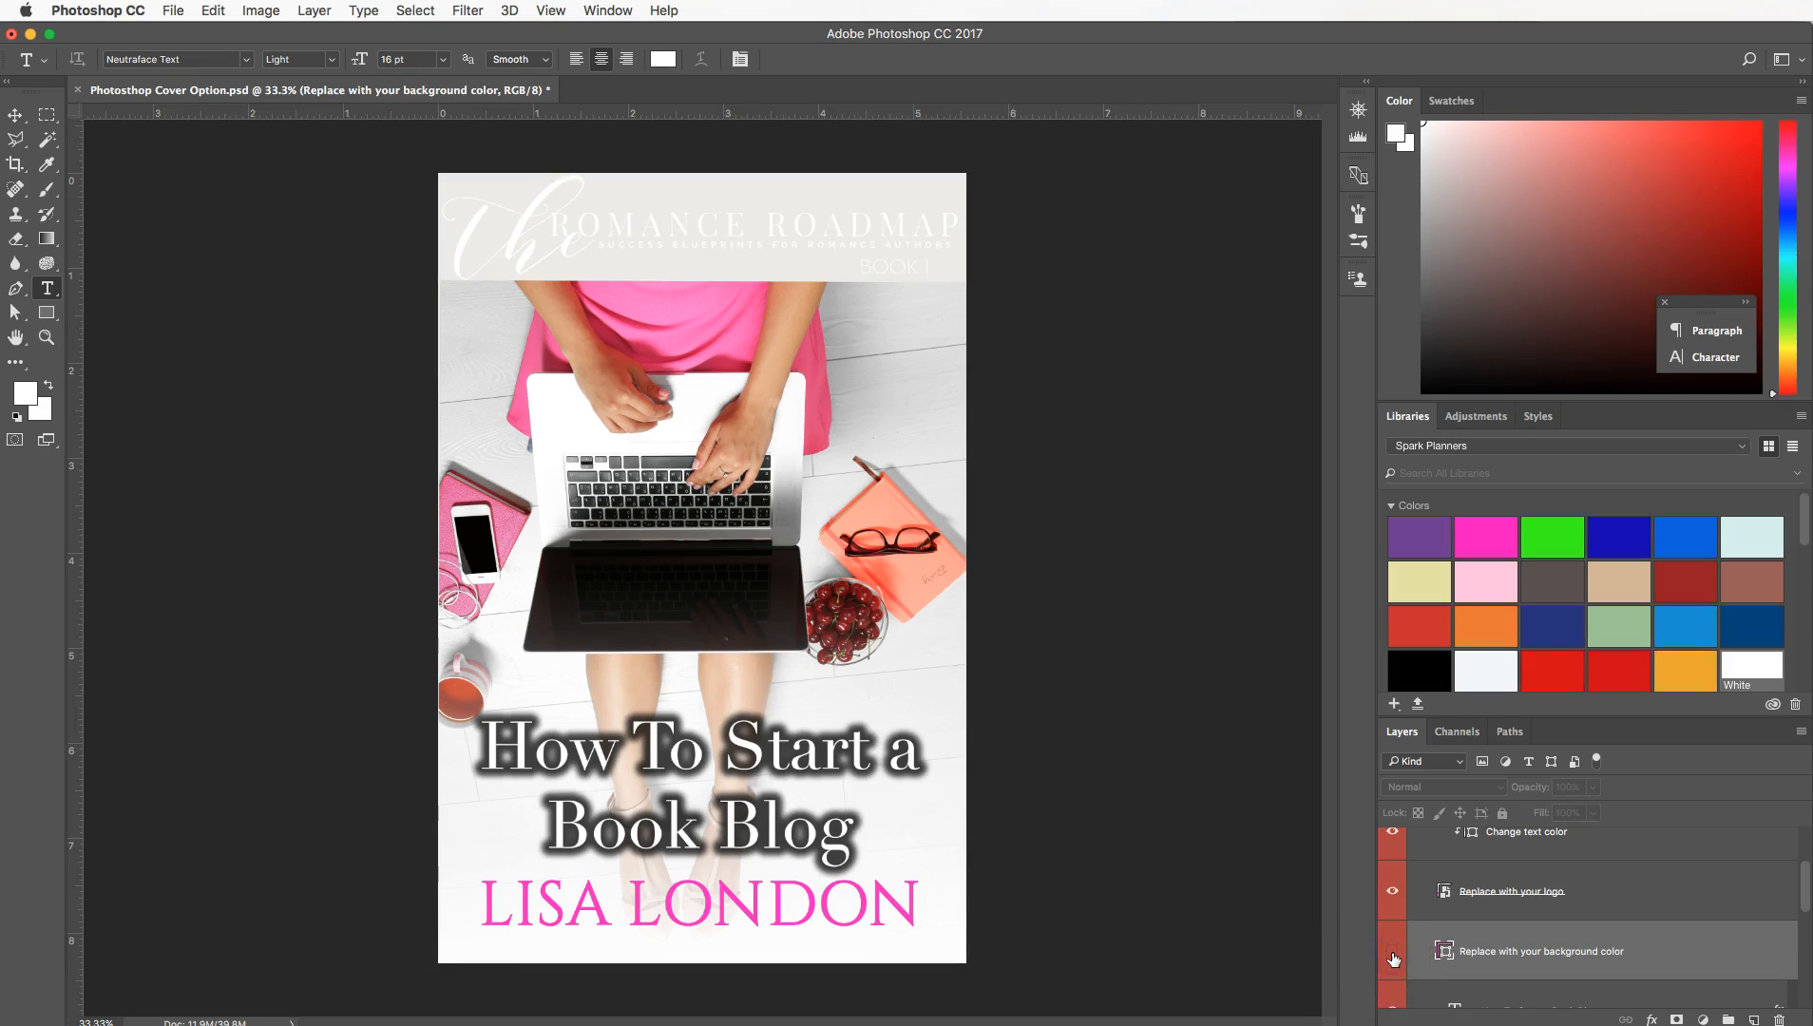
mouse_move(1394, 956)
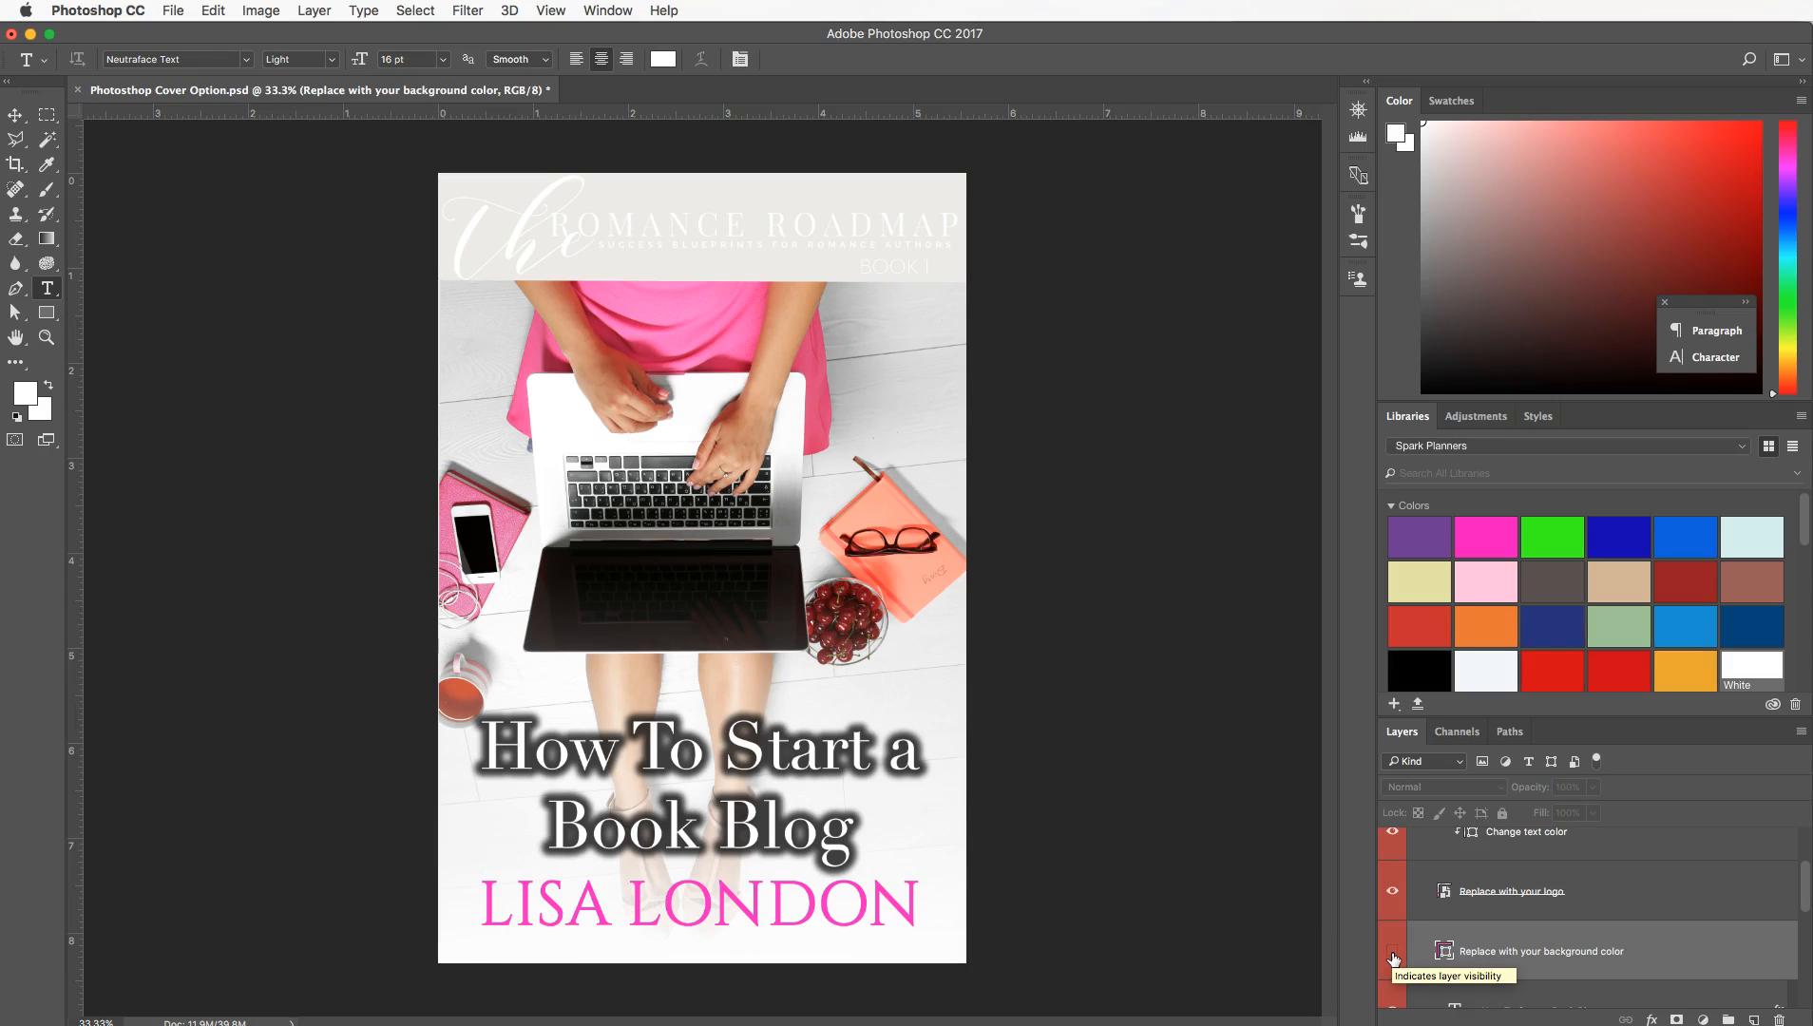
left_click(1393, 958)
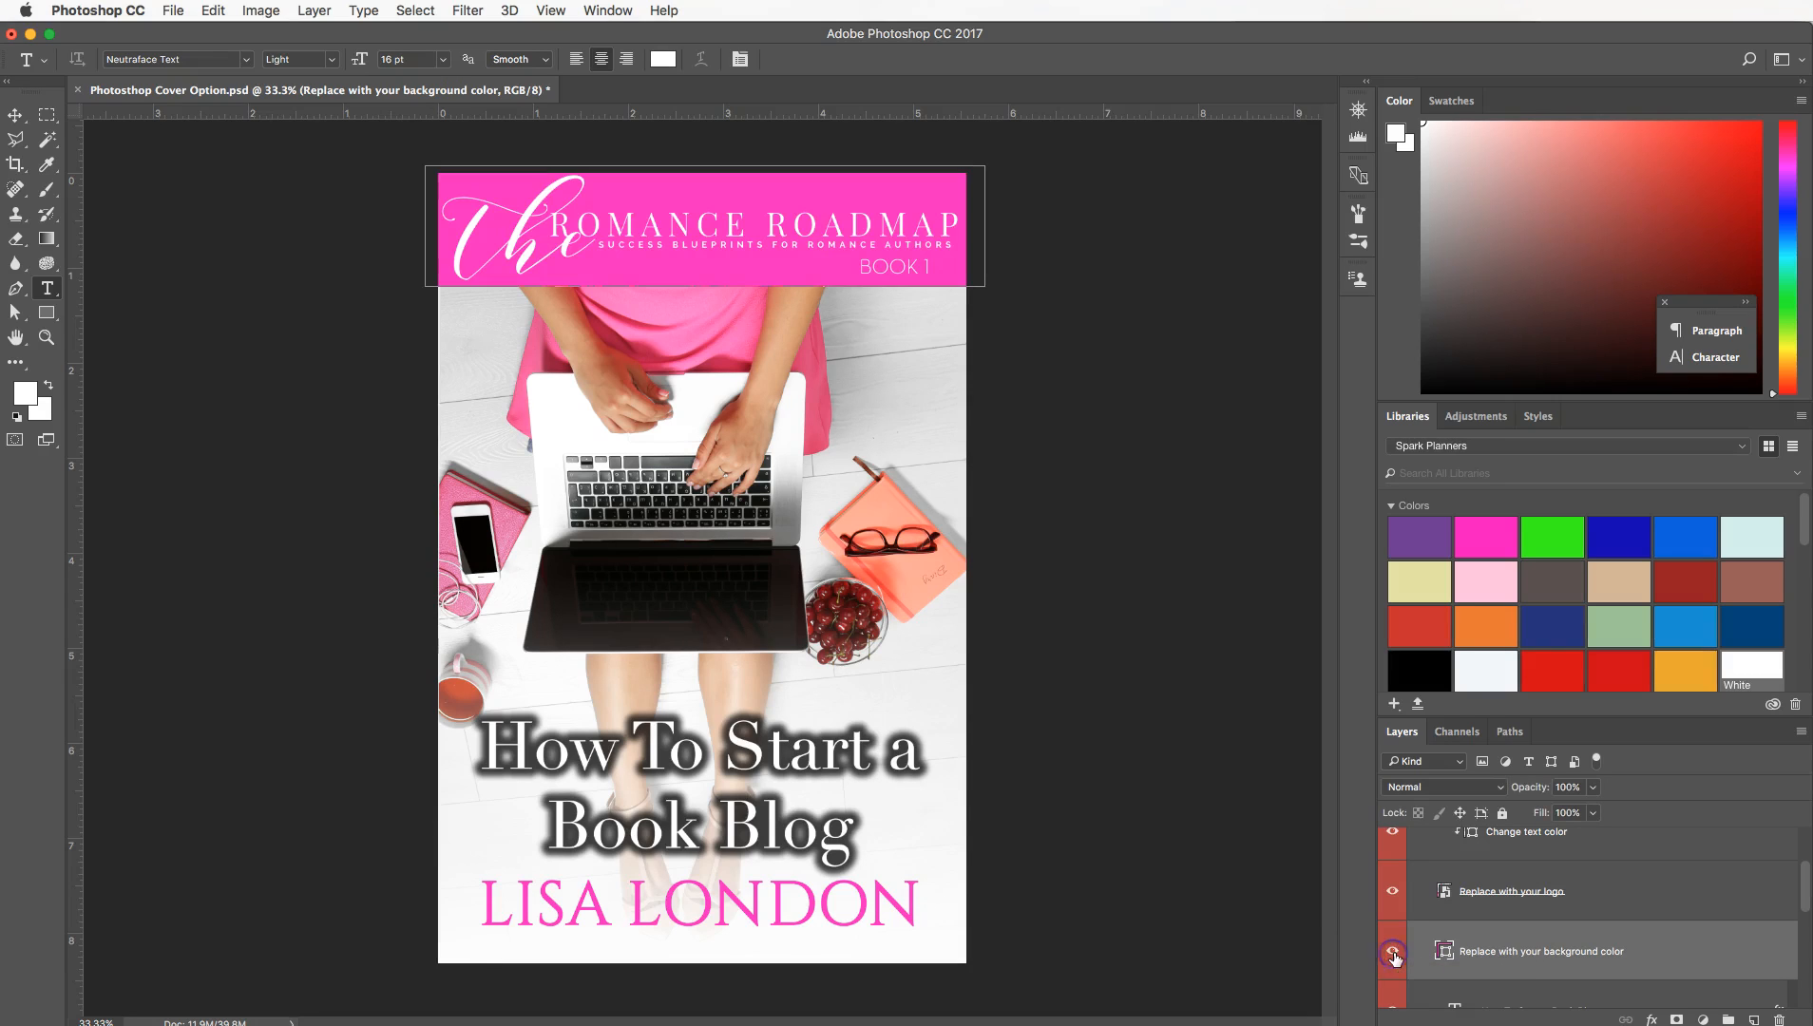
left_click(1394, 951)
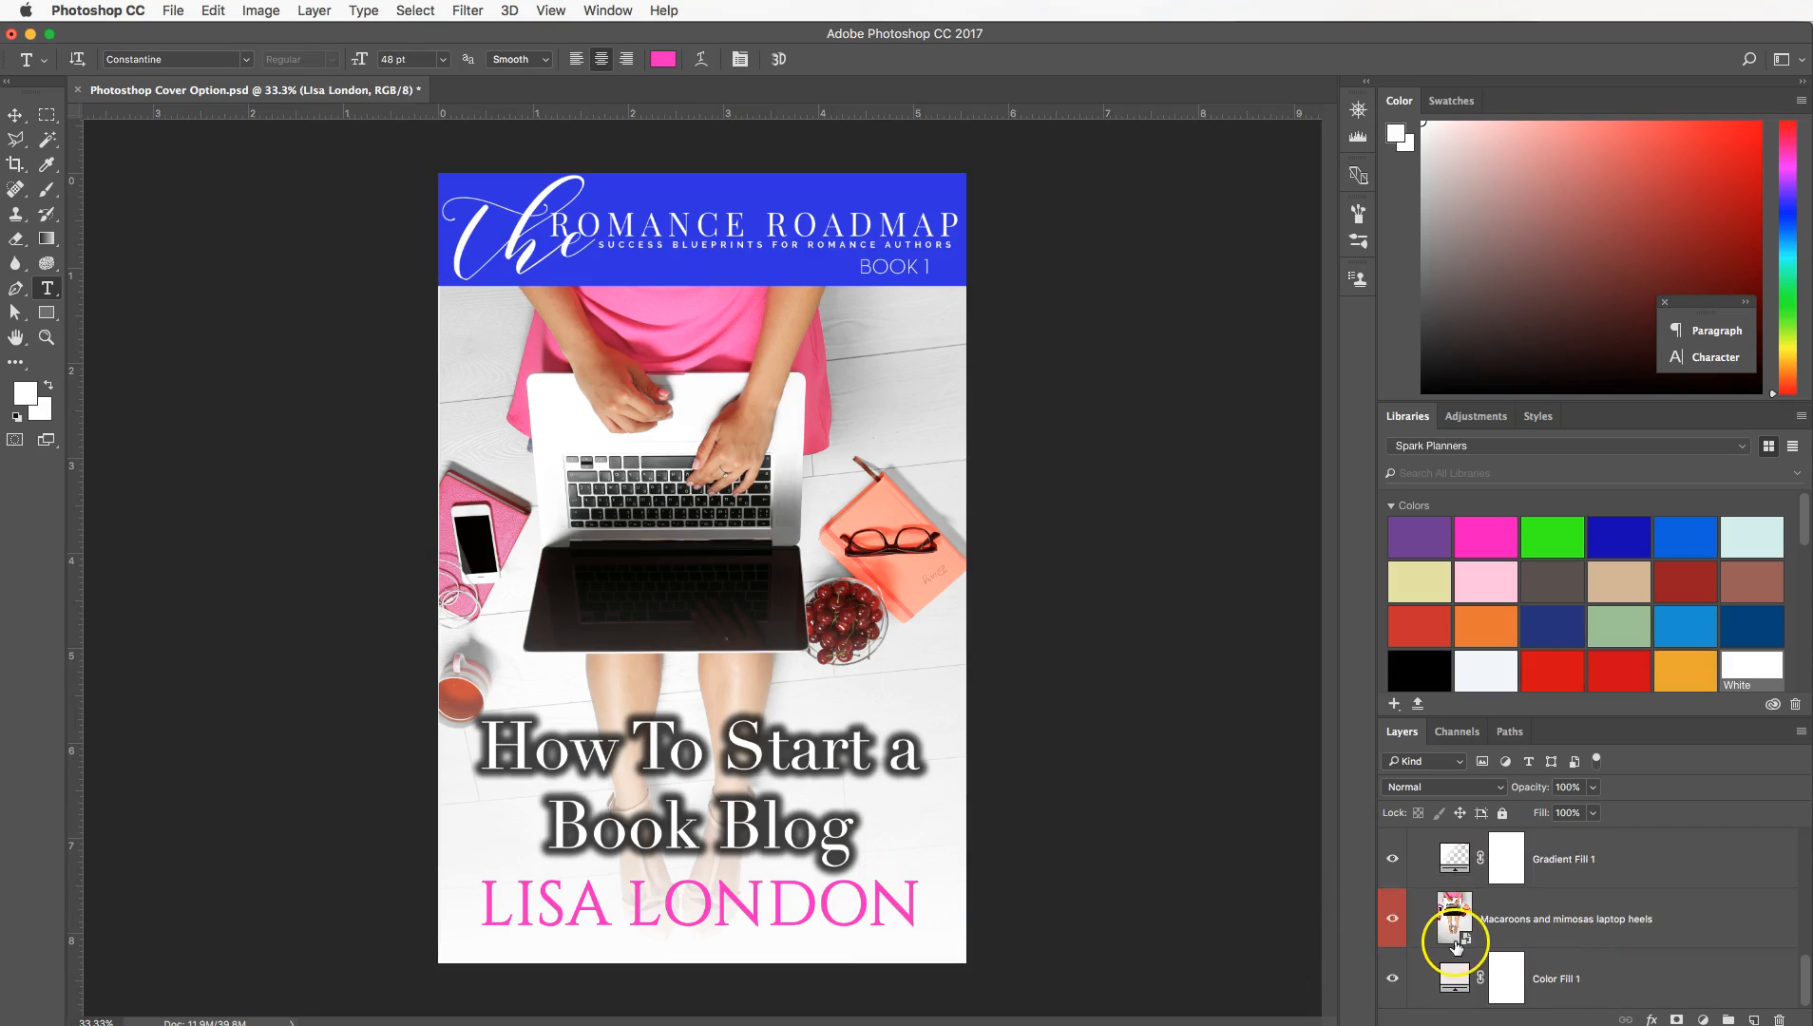
mouse_move(1452, 943)
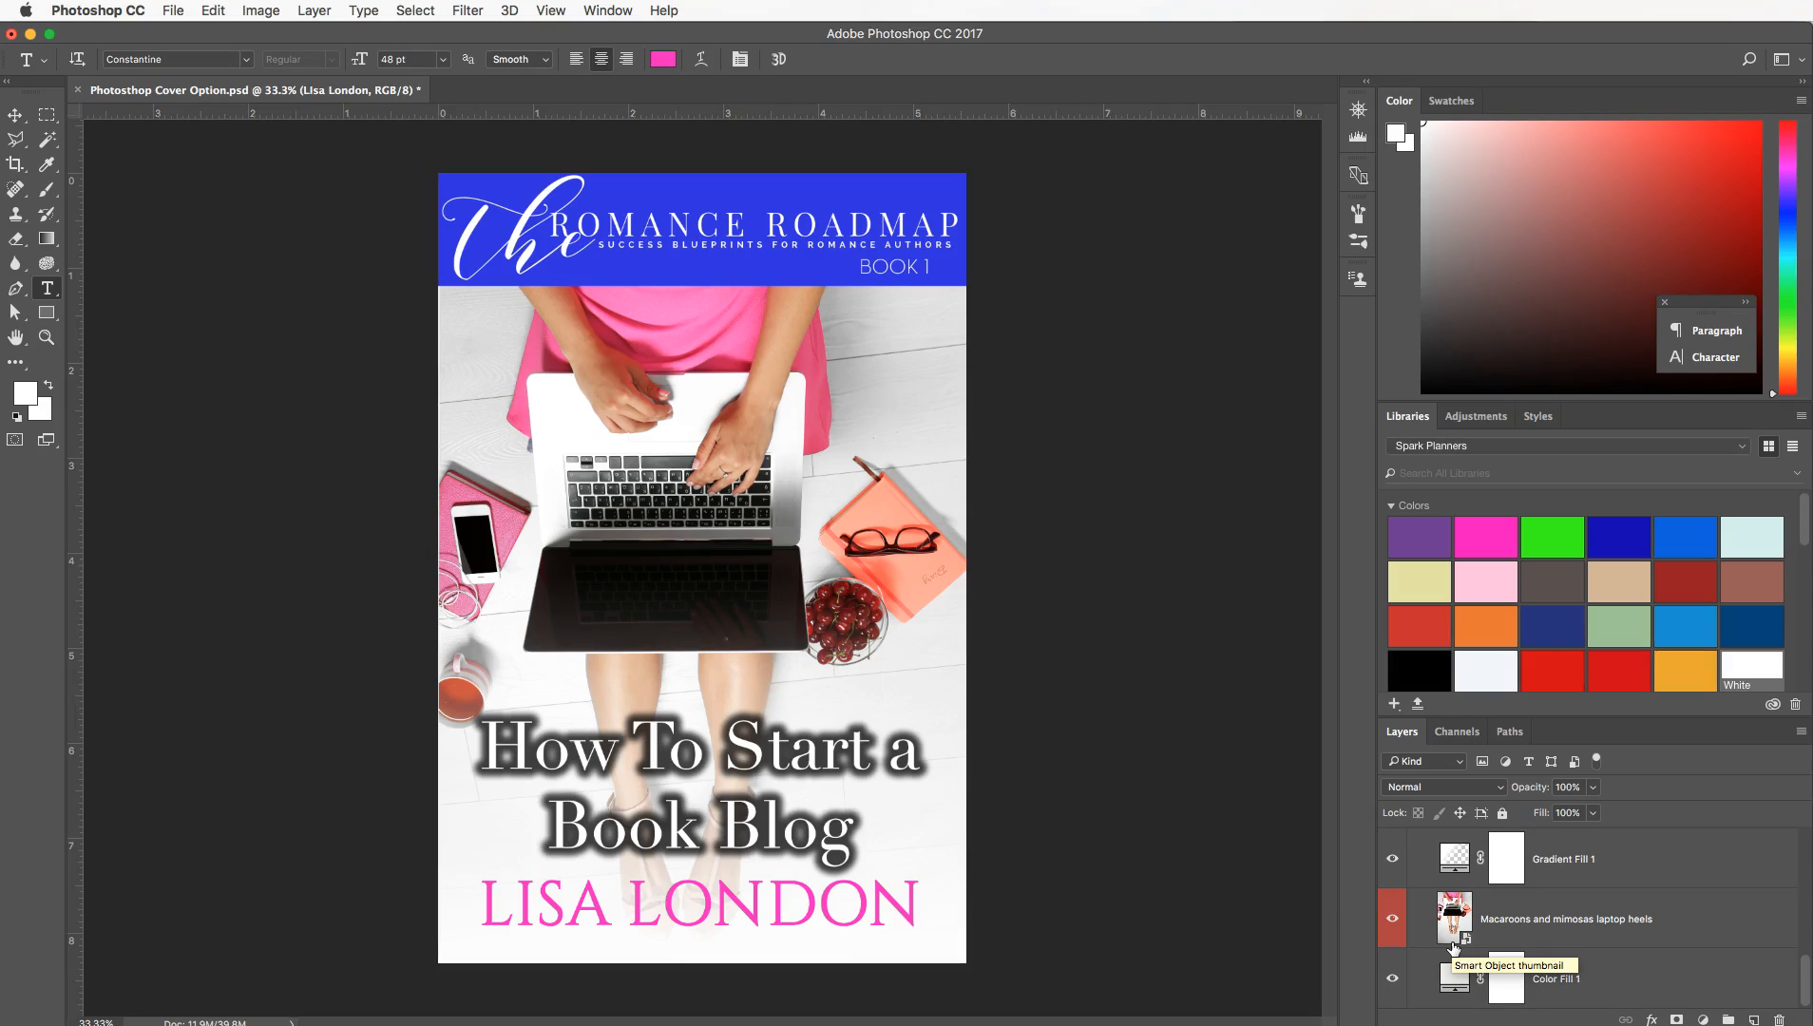